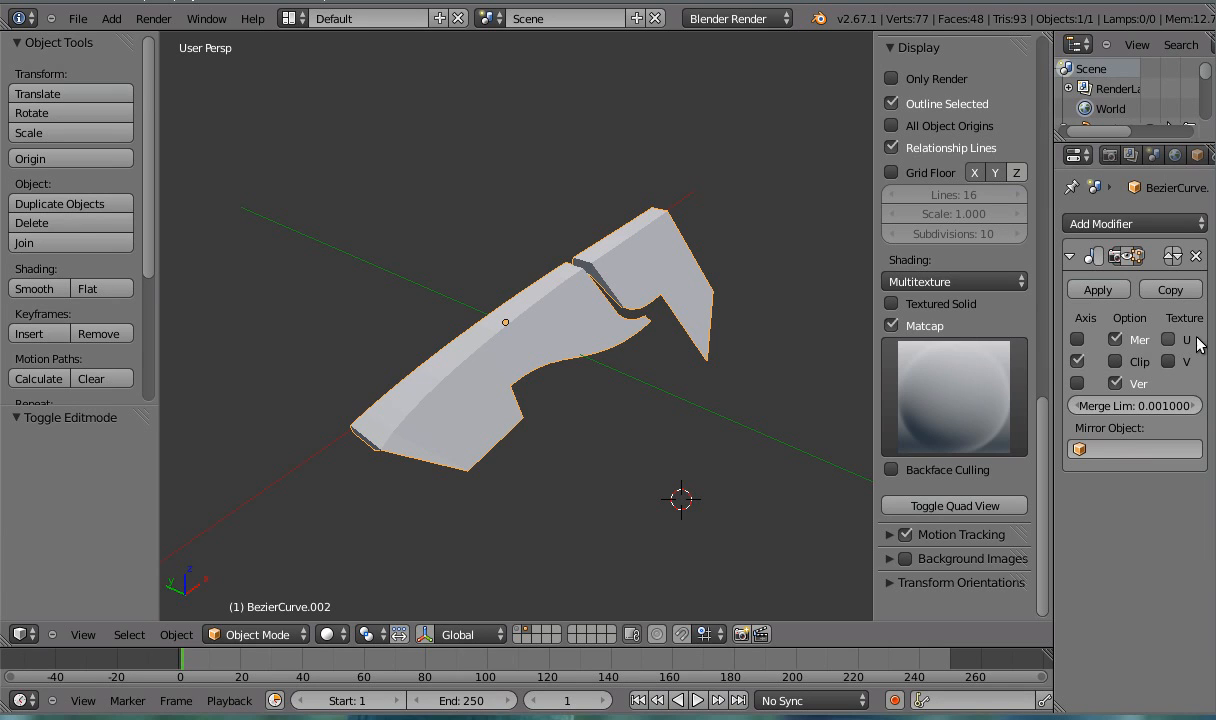
mouse_move(690, 378)
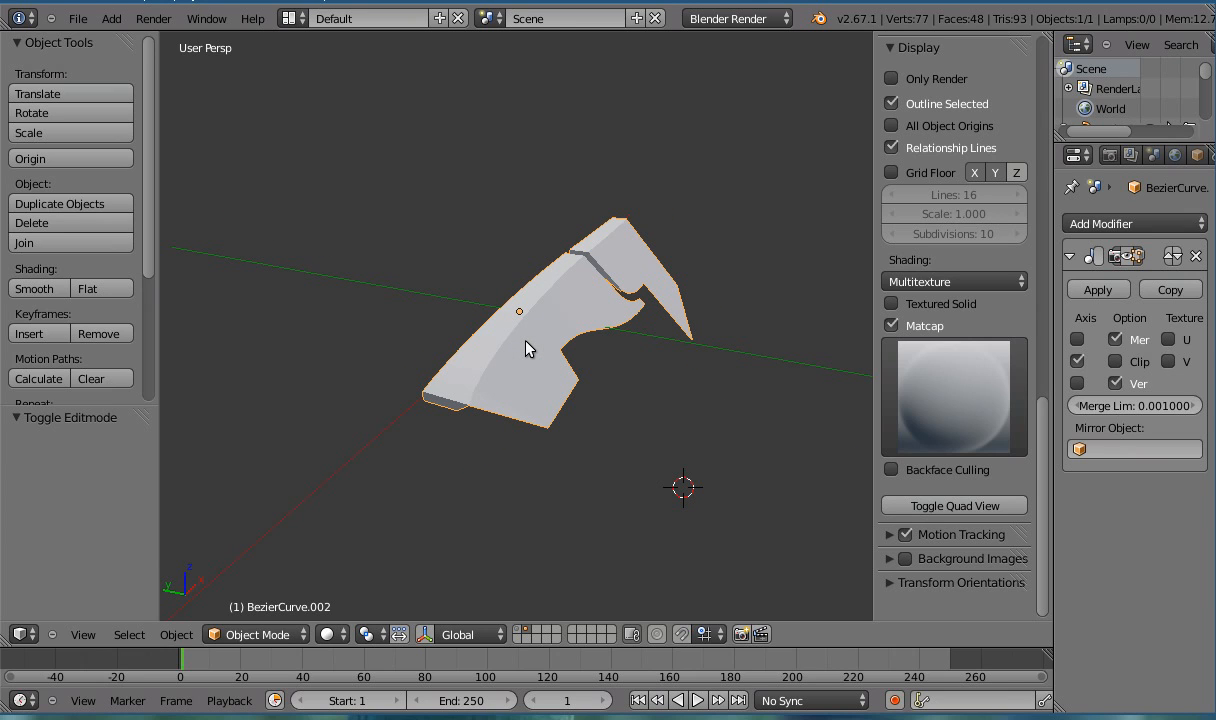
Step: Orbit the view to see the mesh strip edge-on before editing
left_click_drag(530, 348, 660, 370)
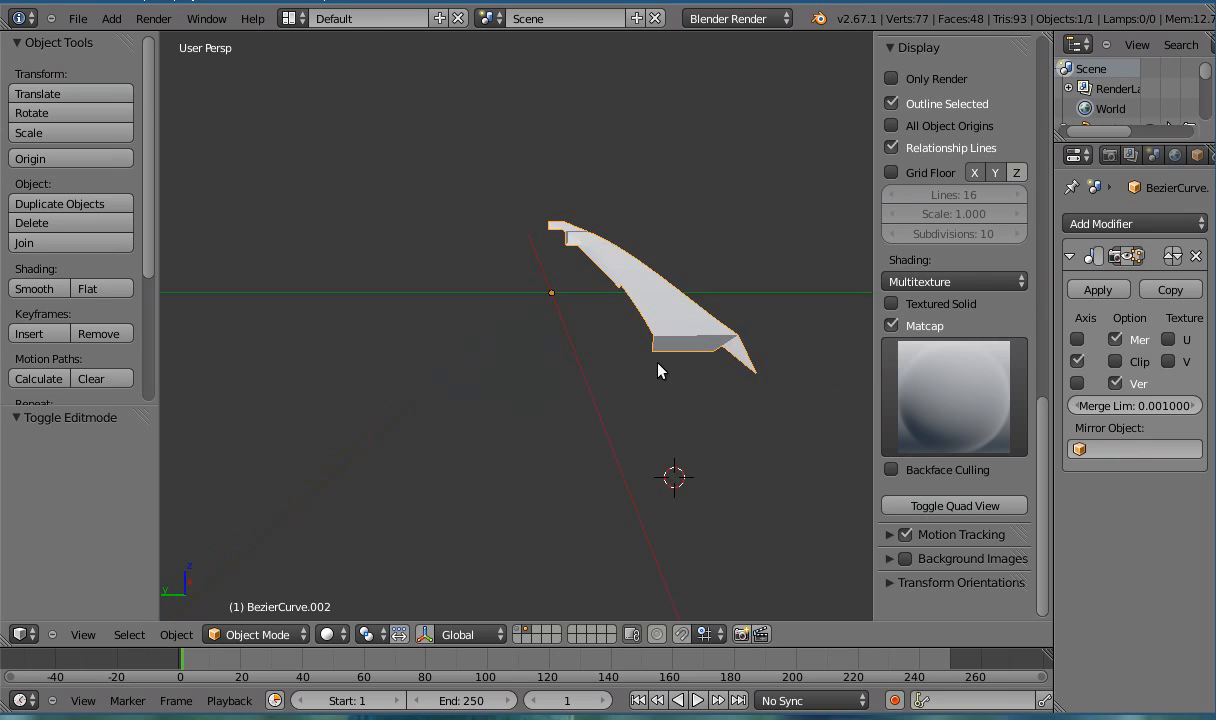
left_click_drag(660, 370, 570, 348)
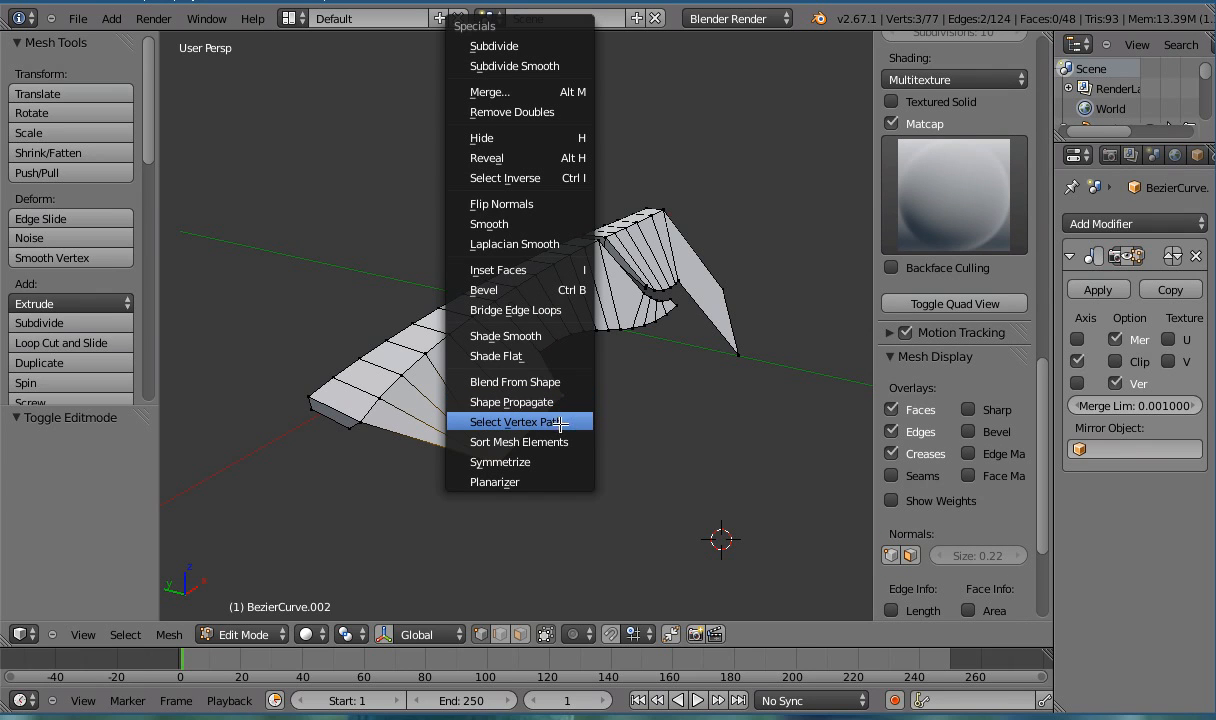
mouse_move(494, 480)
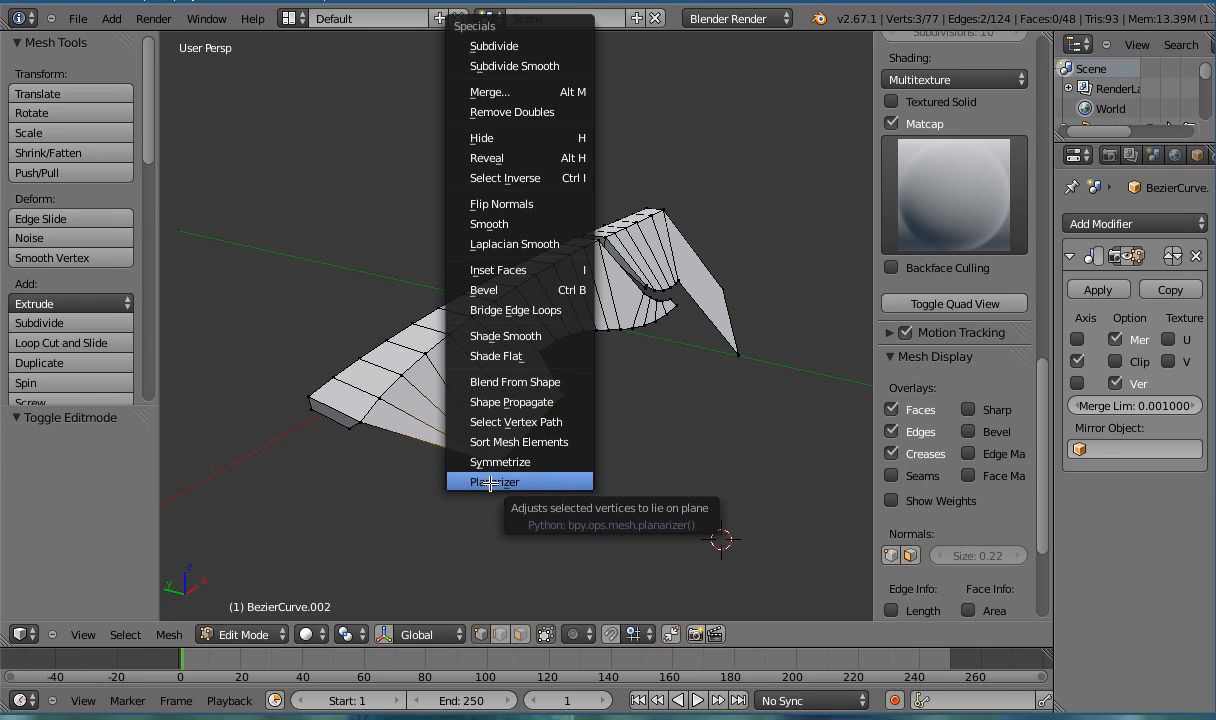
Step: Run the Planarizer on the current selection and view the strip from the other side
left_click(508, 480)
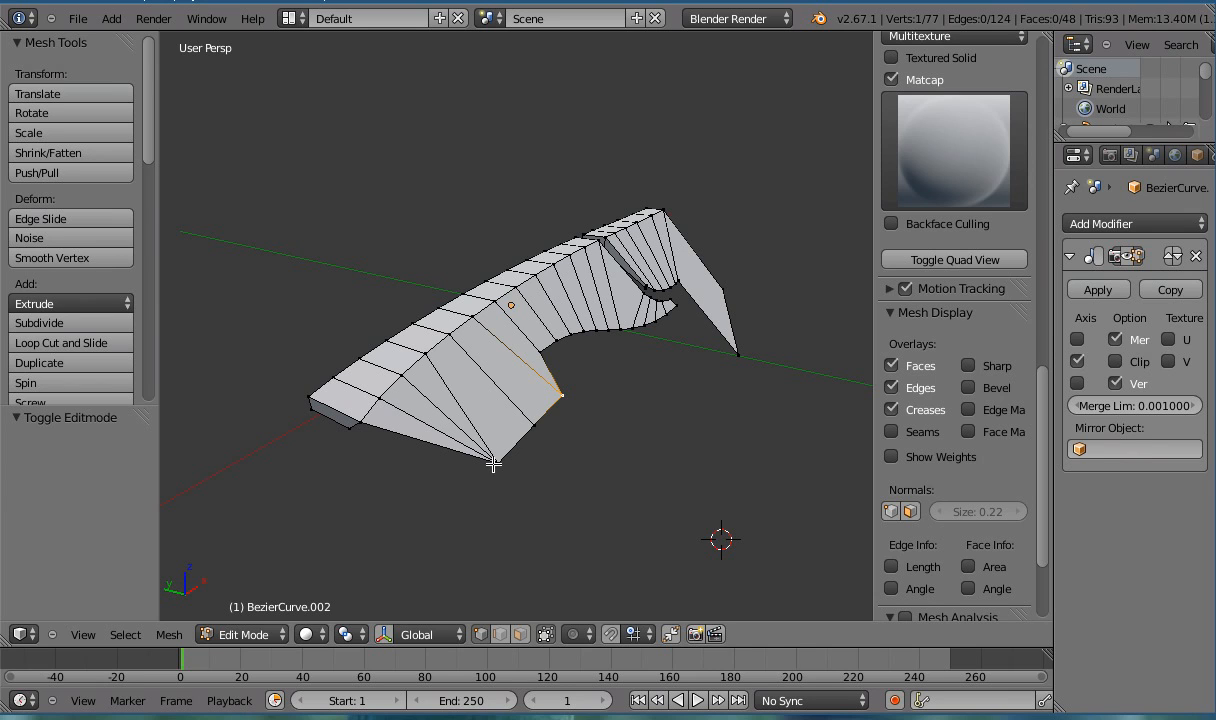
mouse_move(594, 452)
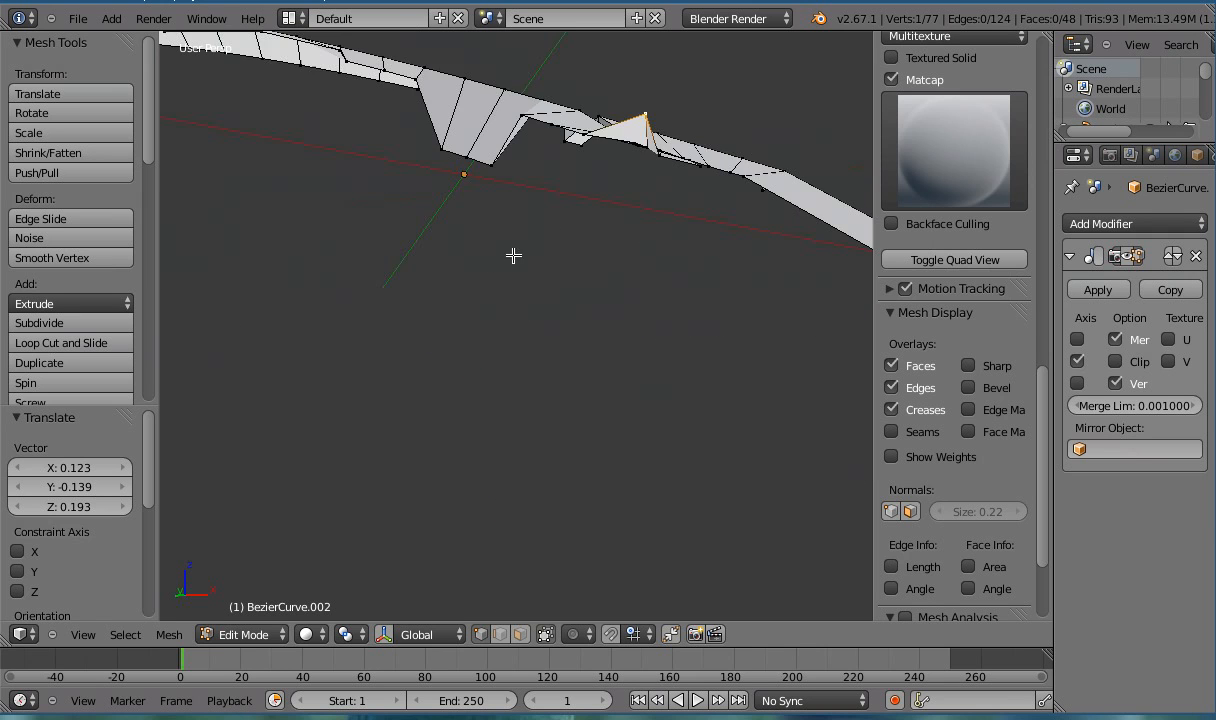
left_click_drag(512, 256, 618, 272)
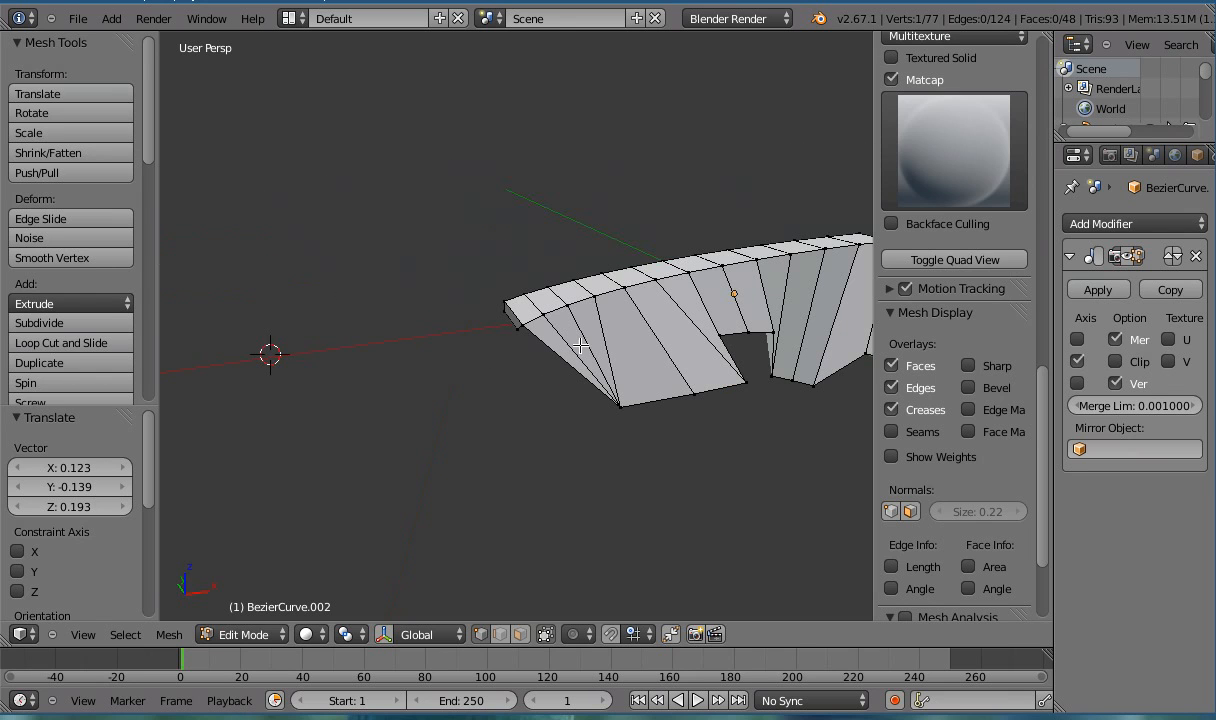
Step: Pick two vertices on the strip's lower edge as the selection
left_click(690, 384)
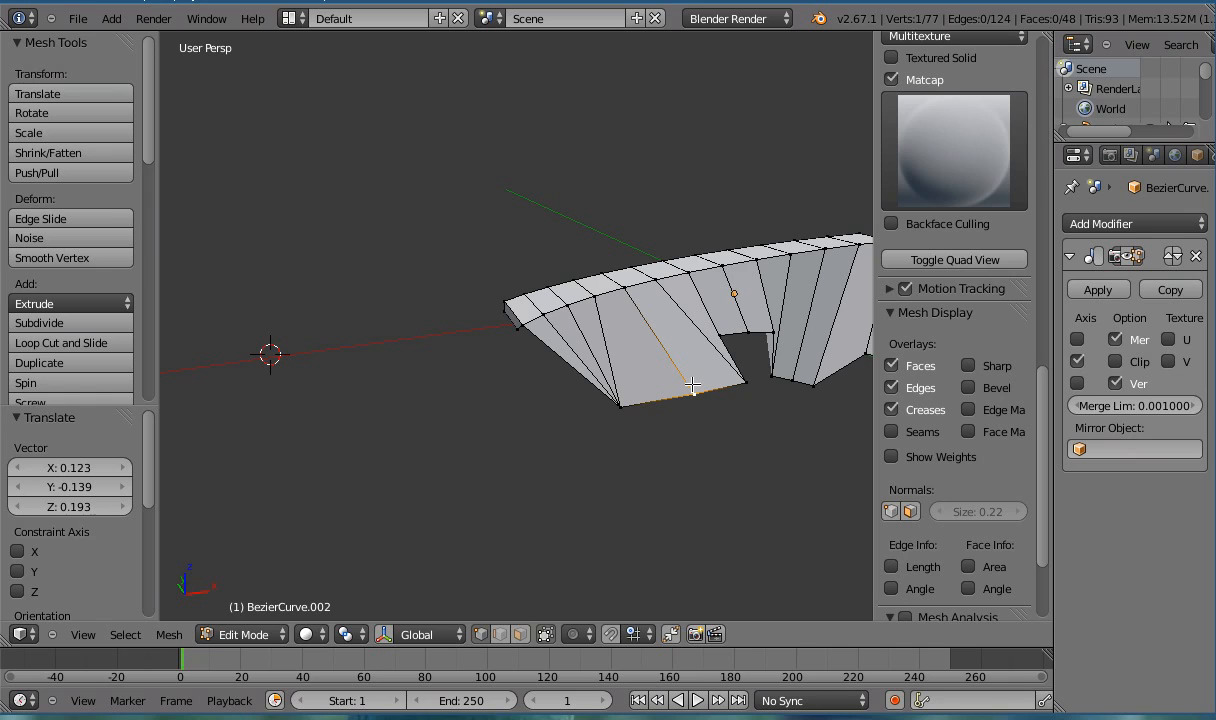
mouse_move(694, 388)
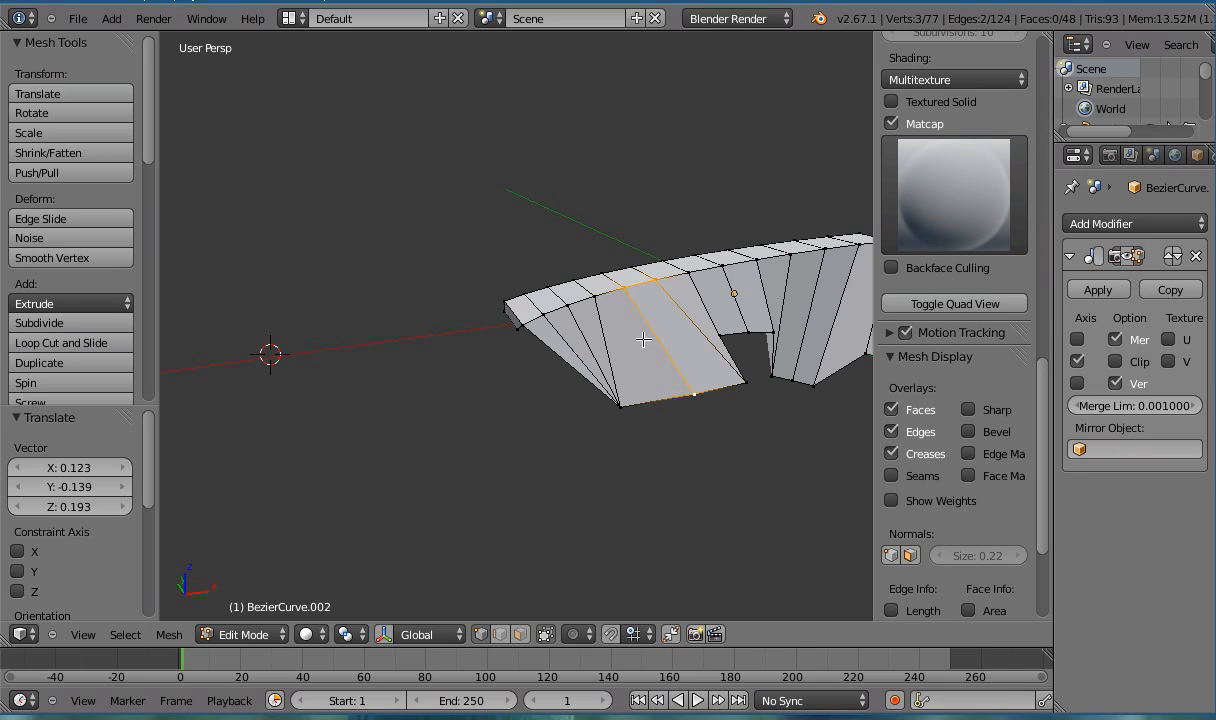
left_click(664, 336)
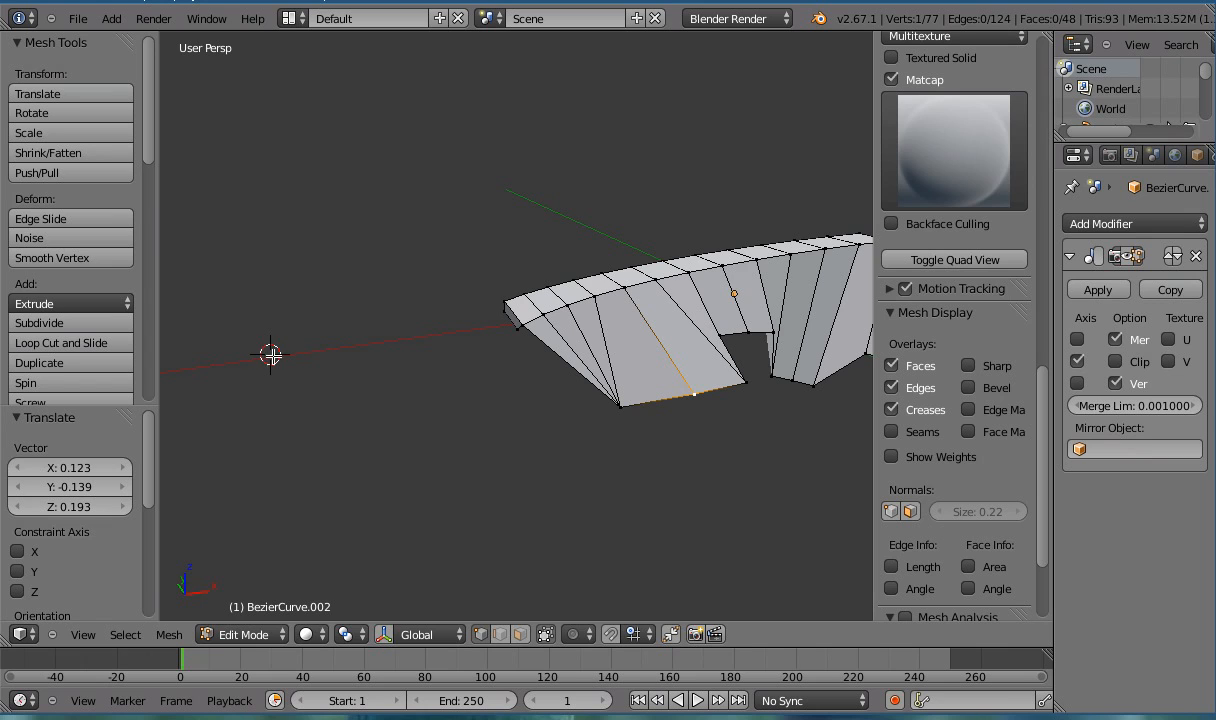
mouse_move(352, 348)
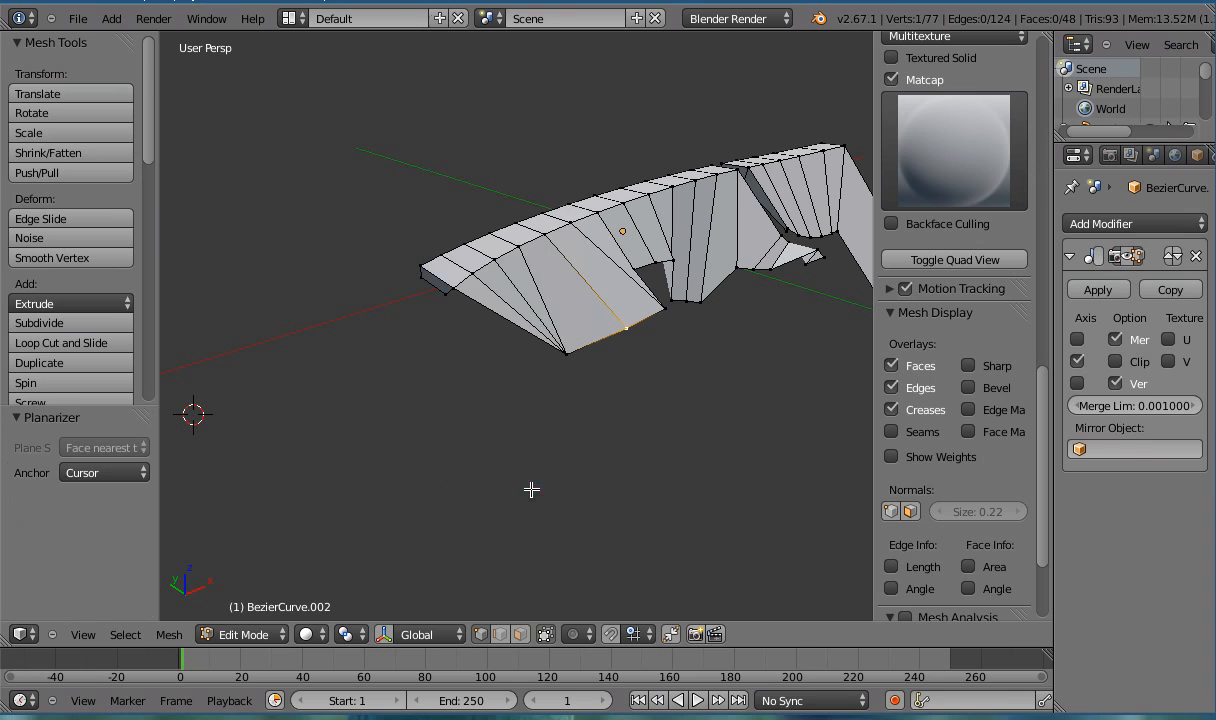
Step: Anchor the Planarizer to Connected Vertex and select the vertex path between the two picks
left_click(104, 472)
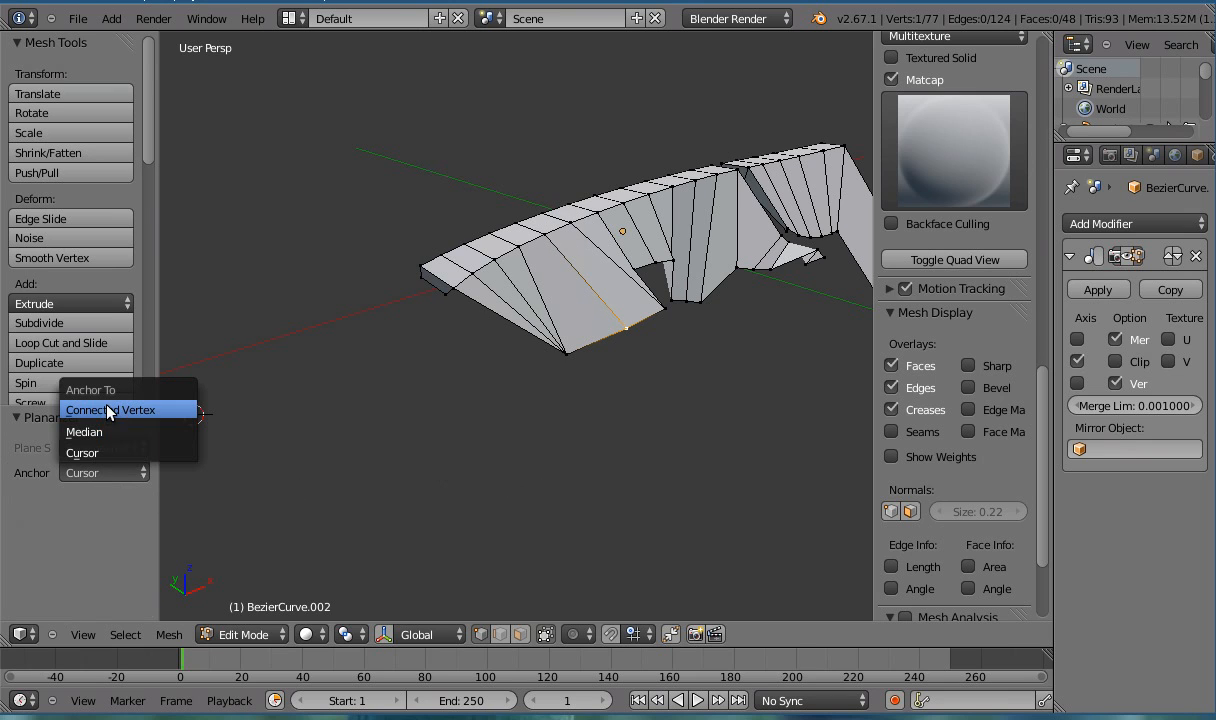
left_click(108, 408)
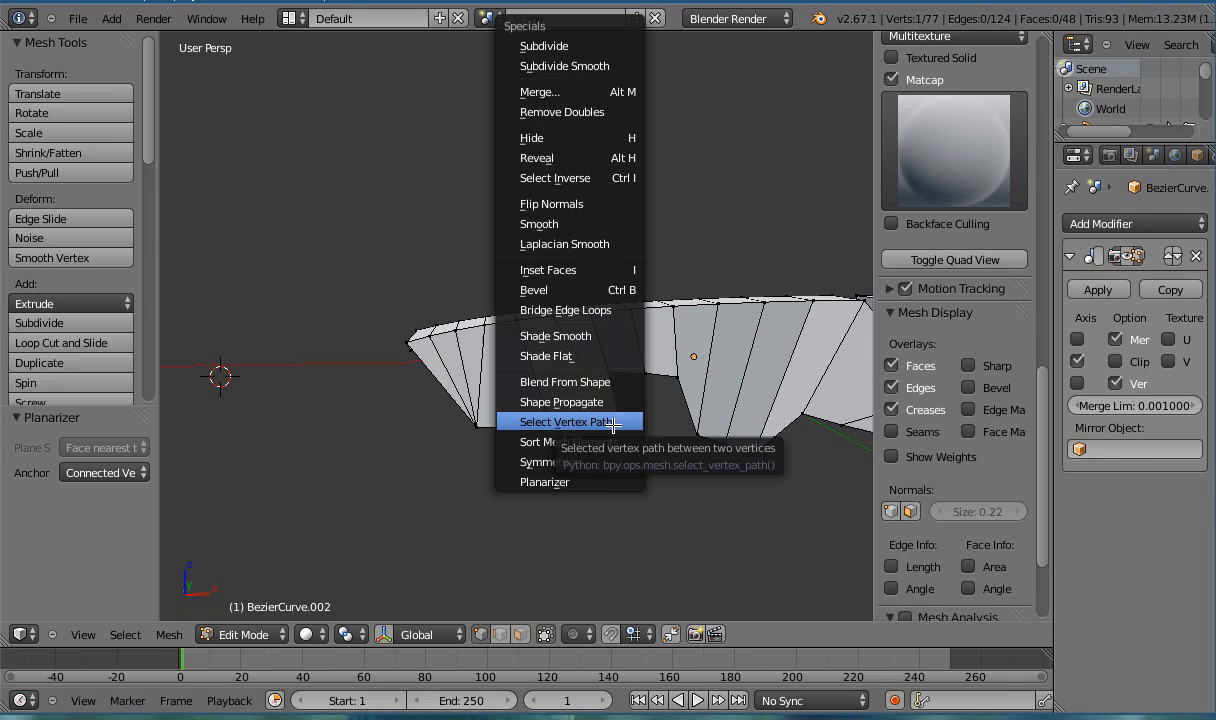
left_click(566, 420)
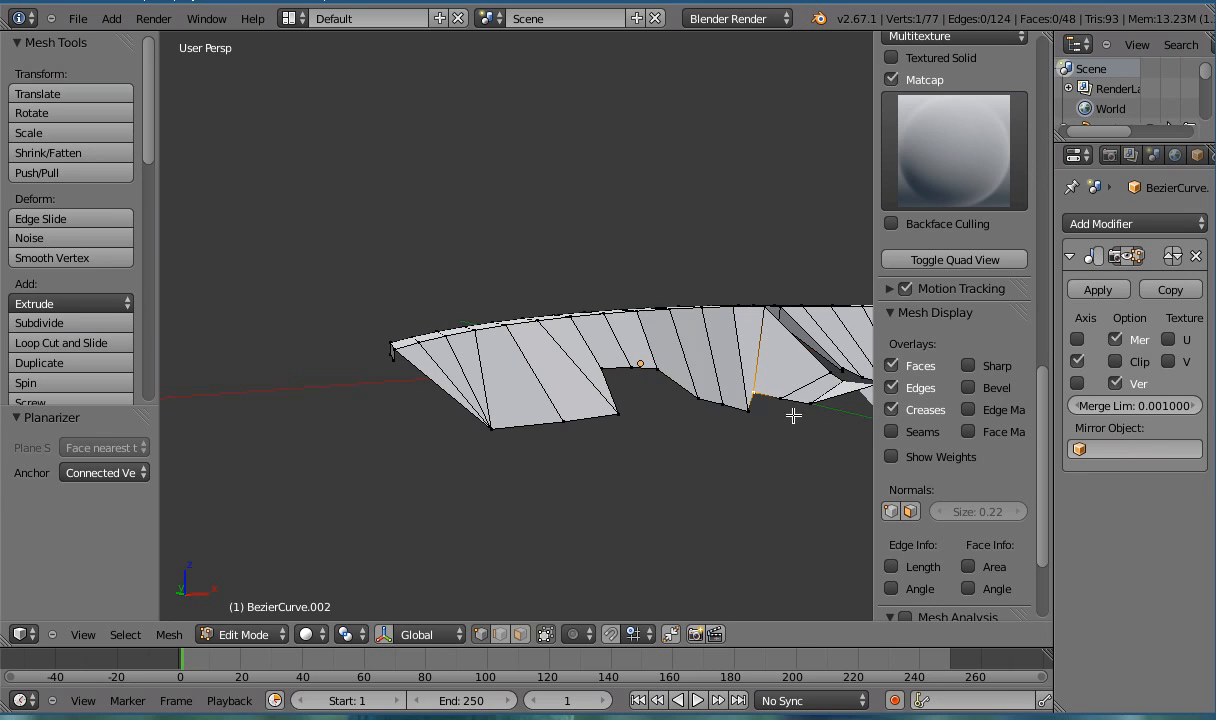
left_click_drag(792, 414, 668, 428)
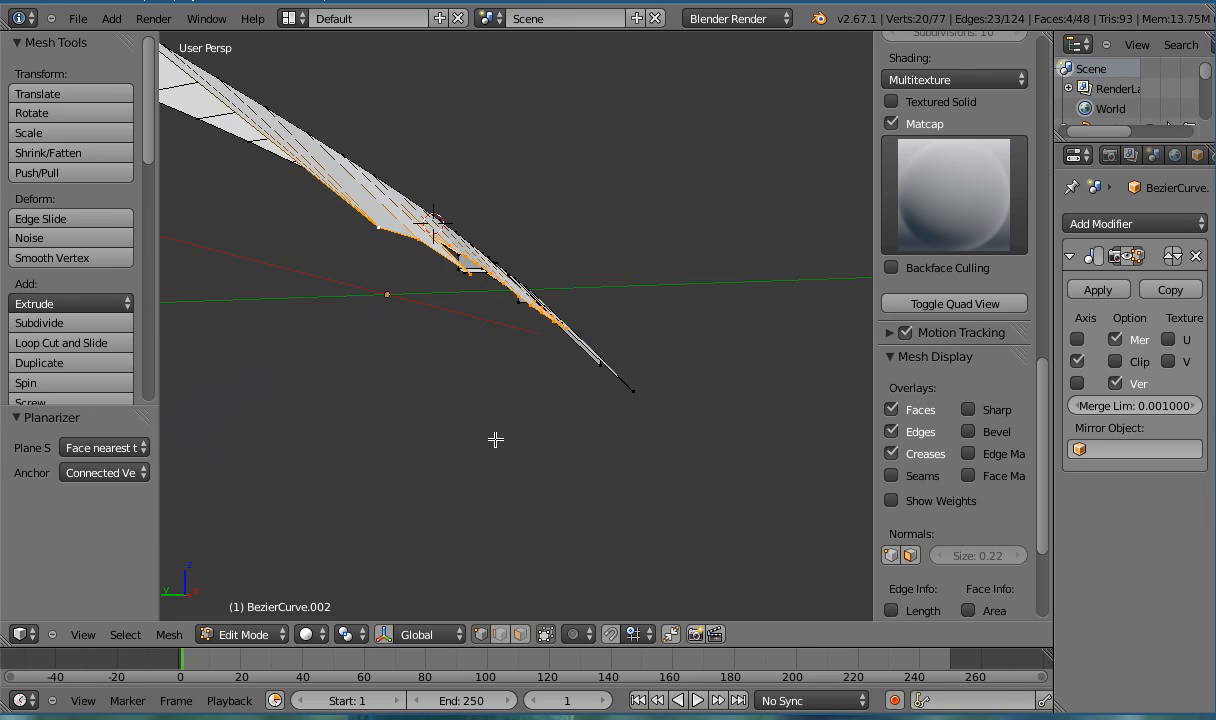
Step: Zoom in on the notch along the strip's lower edge
scroll("up", 3)
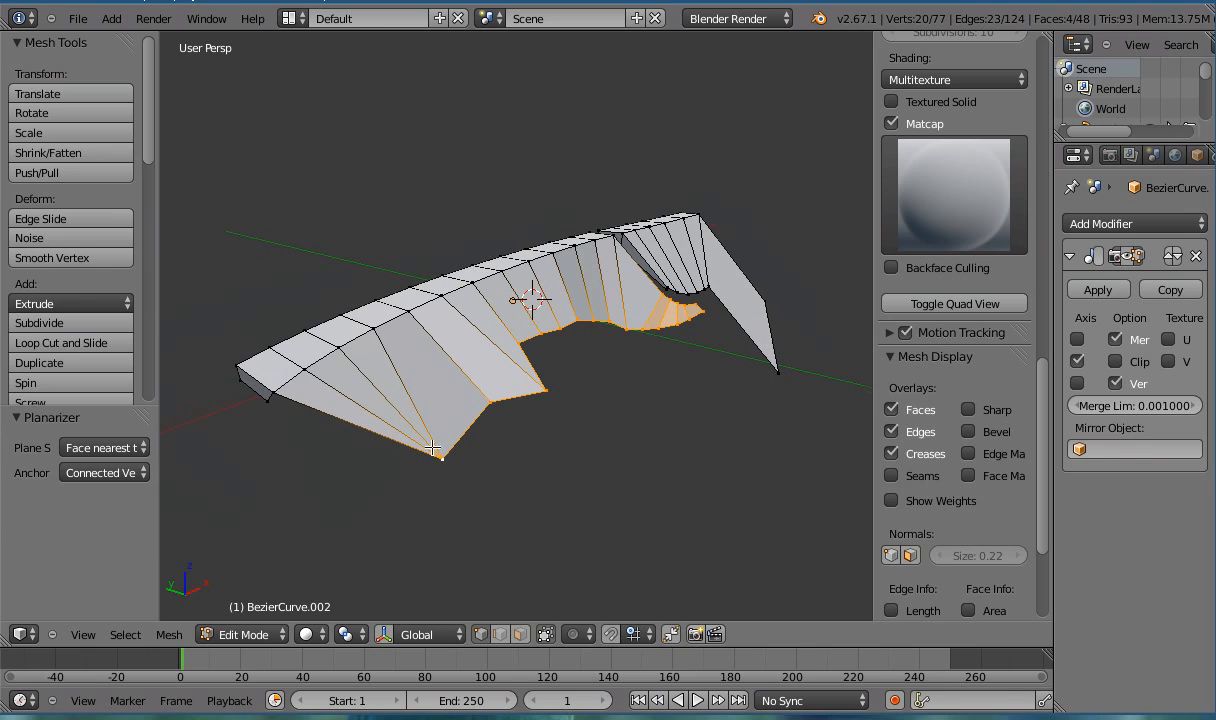
mouse_move(104, 448)
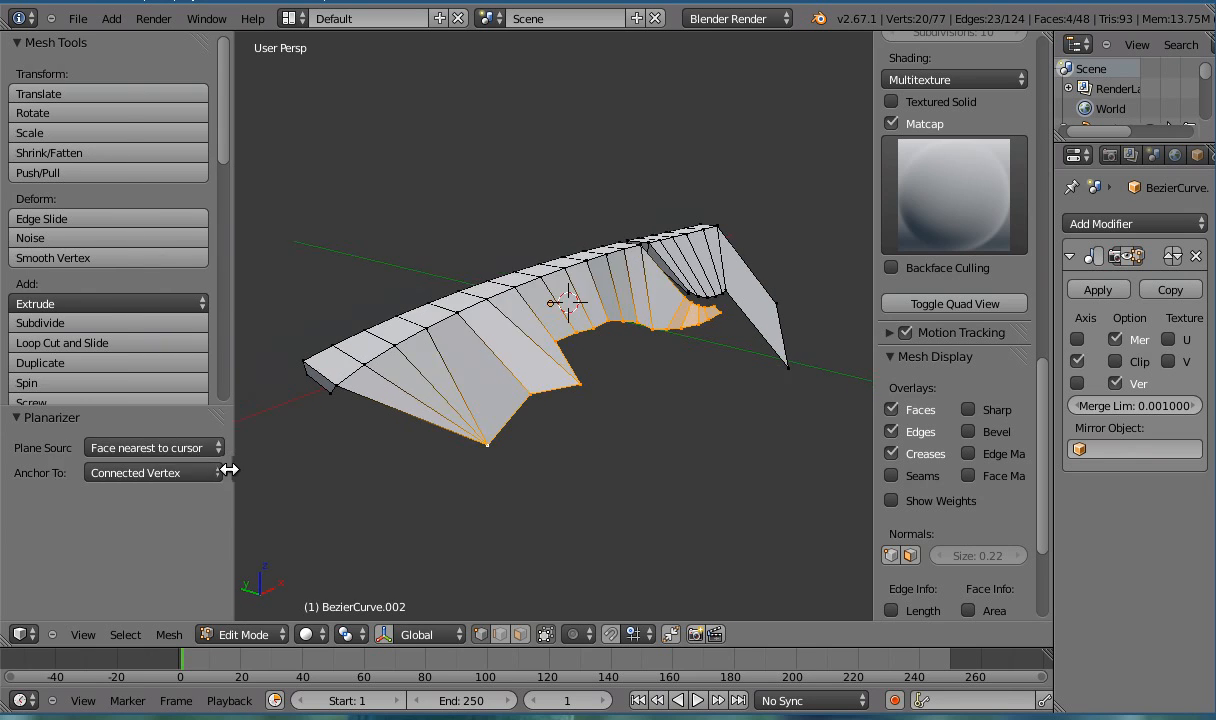
Step: Set the Planarizer plane to the nearest face, anchored at the median
left_click(150, 448)
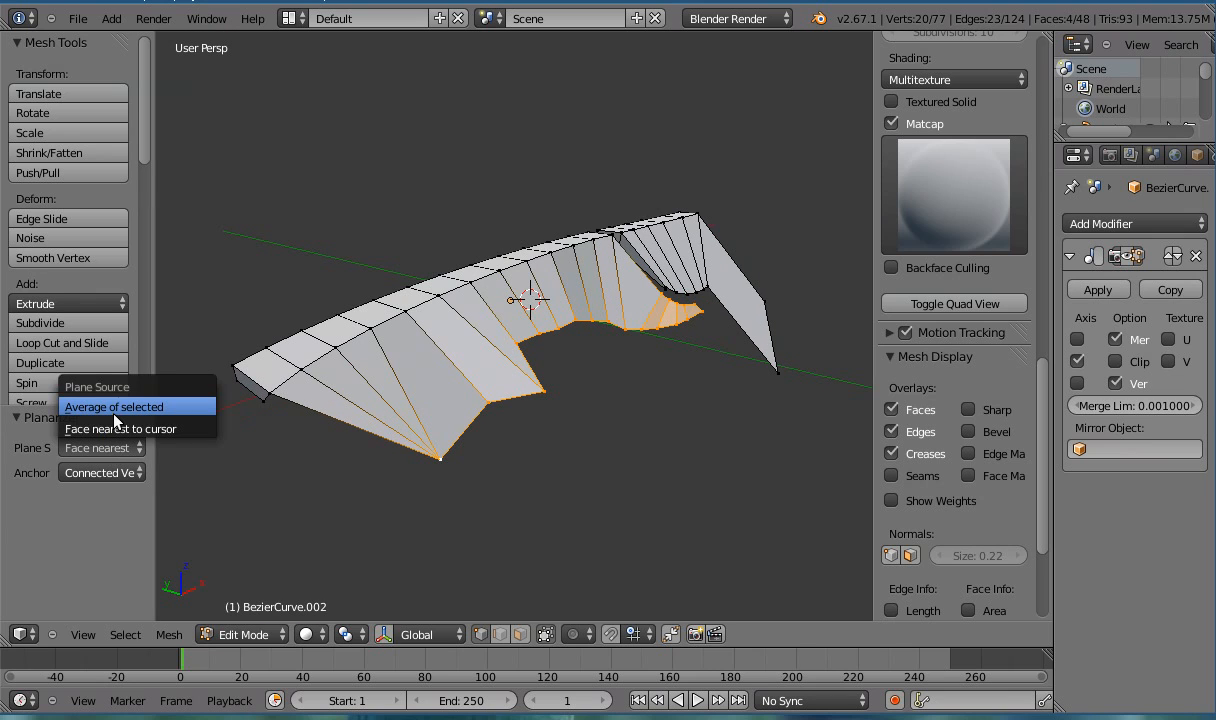
mouse_move(118, 428)
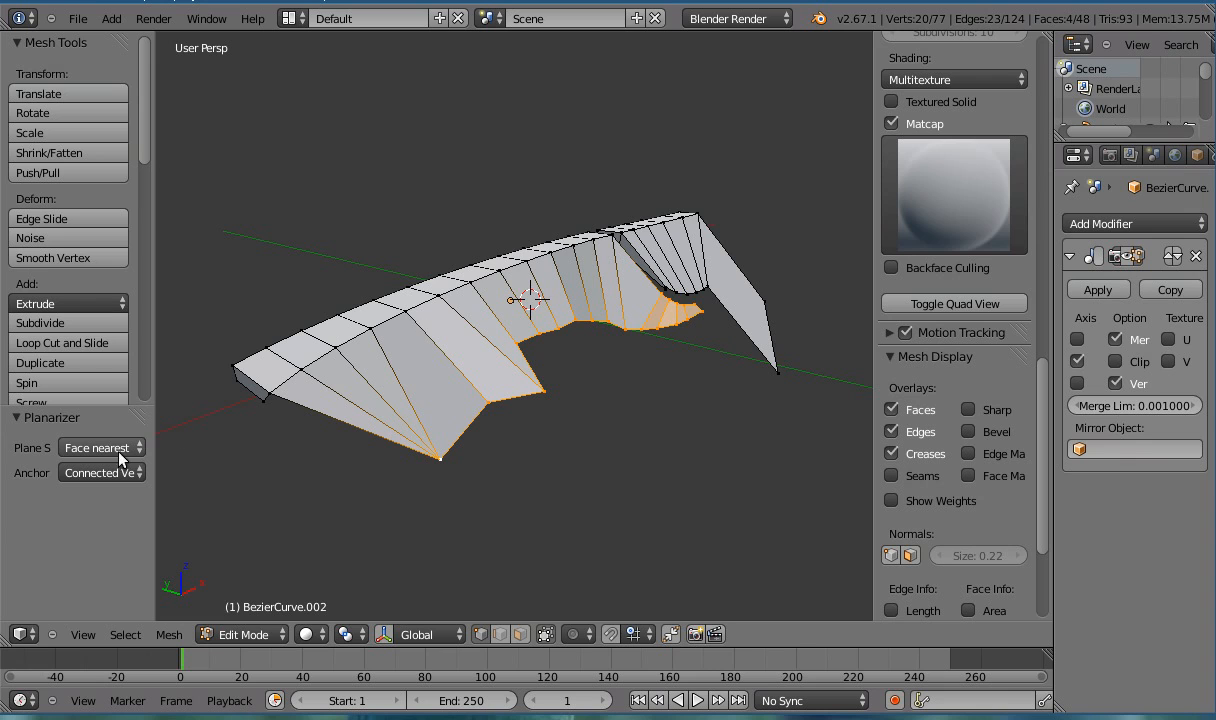
left_click(100, 448)
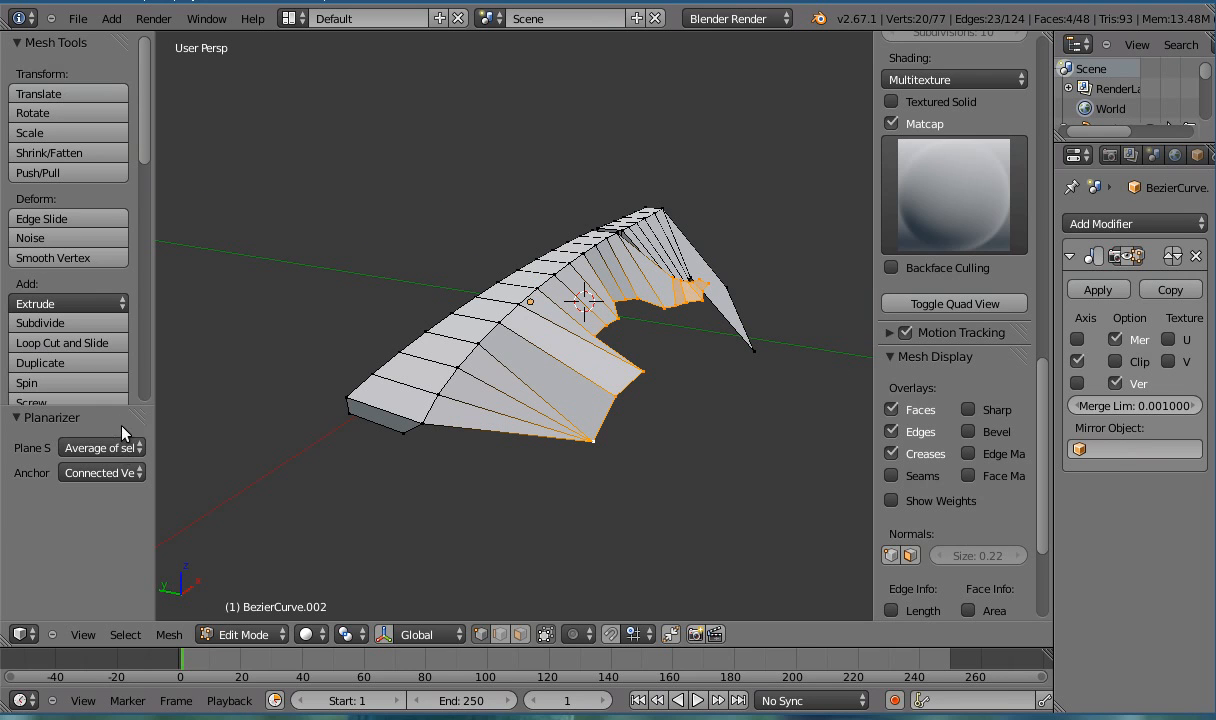
left_click(100, 448)
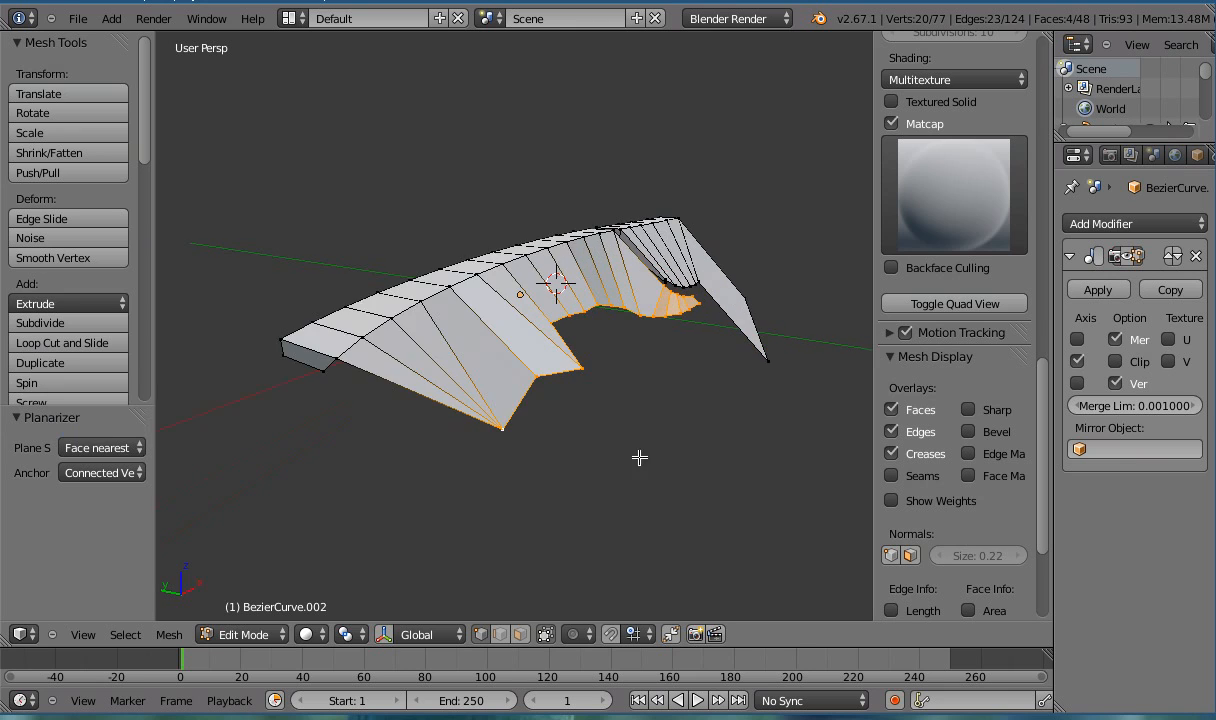
left_click(100, 472)
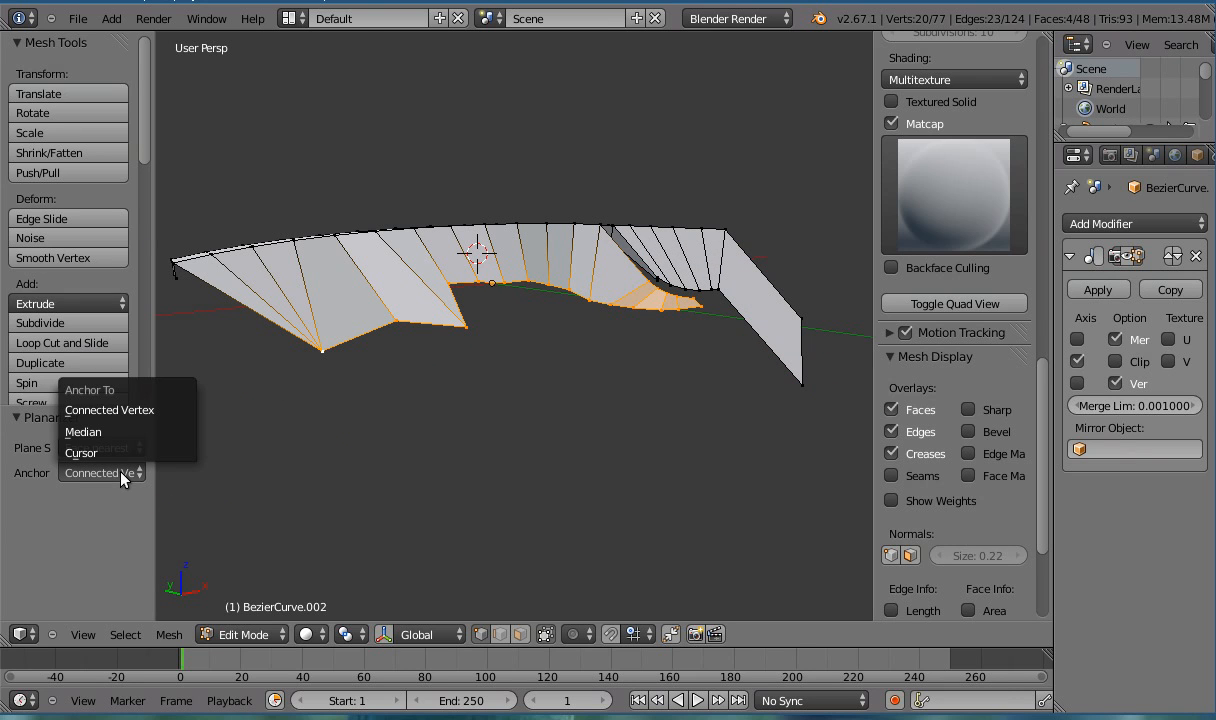
mouse_move(112, 432)
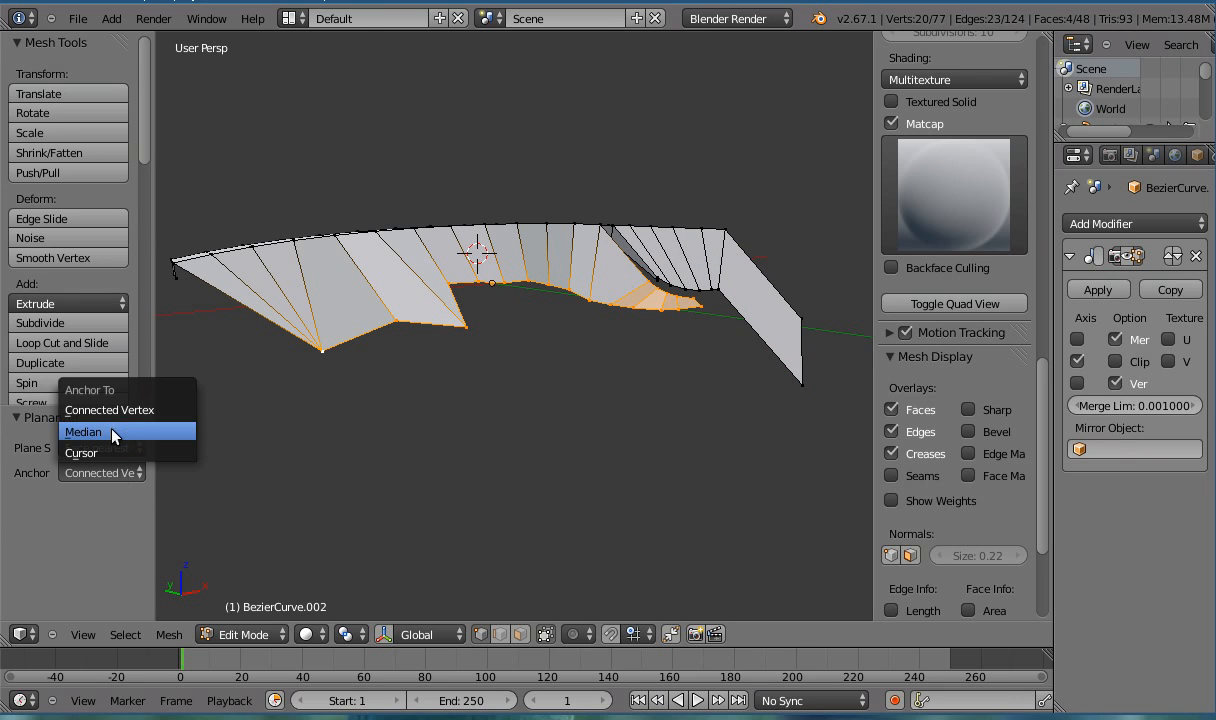
left_click(84, 432)
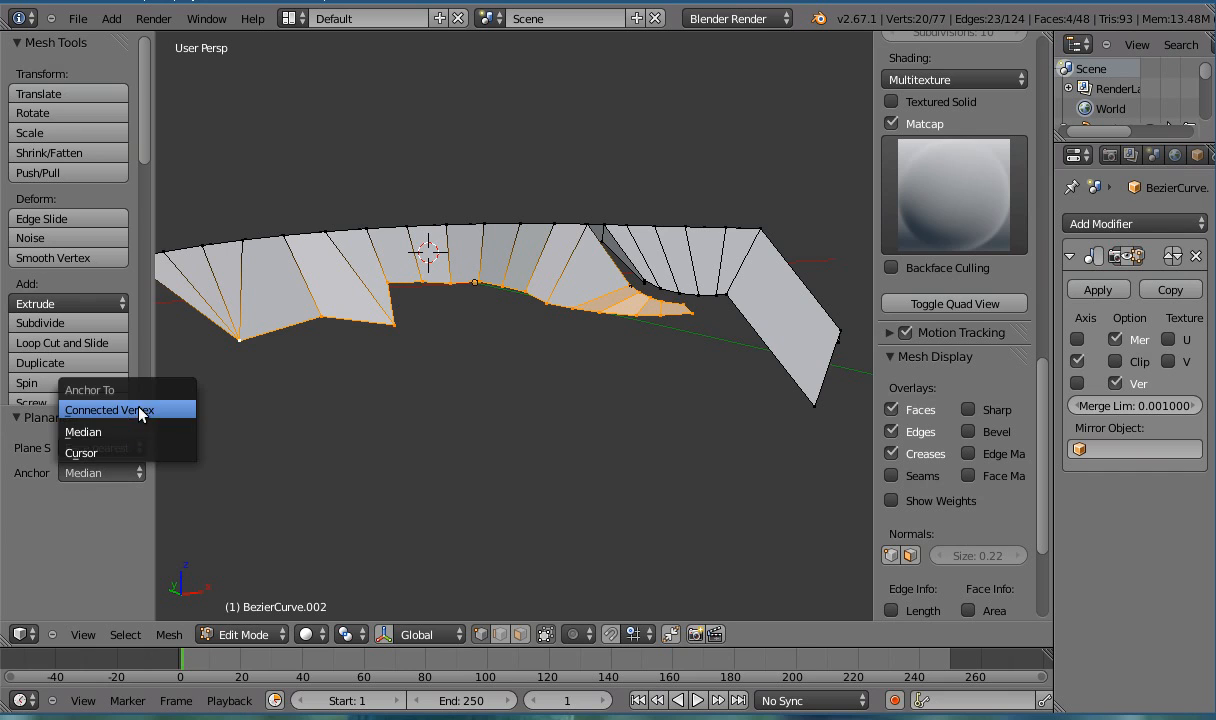
Step: Try connected-vertex anchoring, then return the anchor to Median
left_click(110, 410)
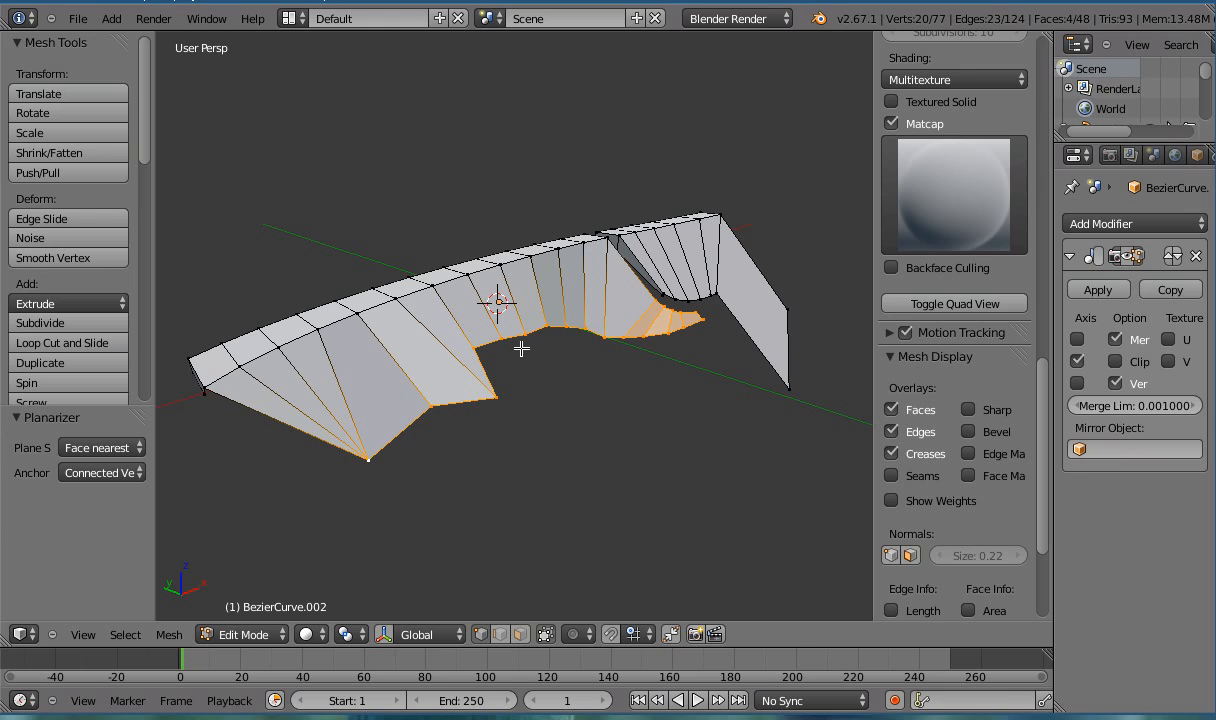
mouse_move(336, 368)
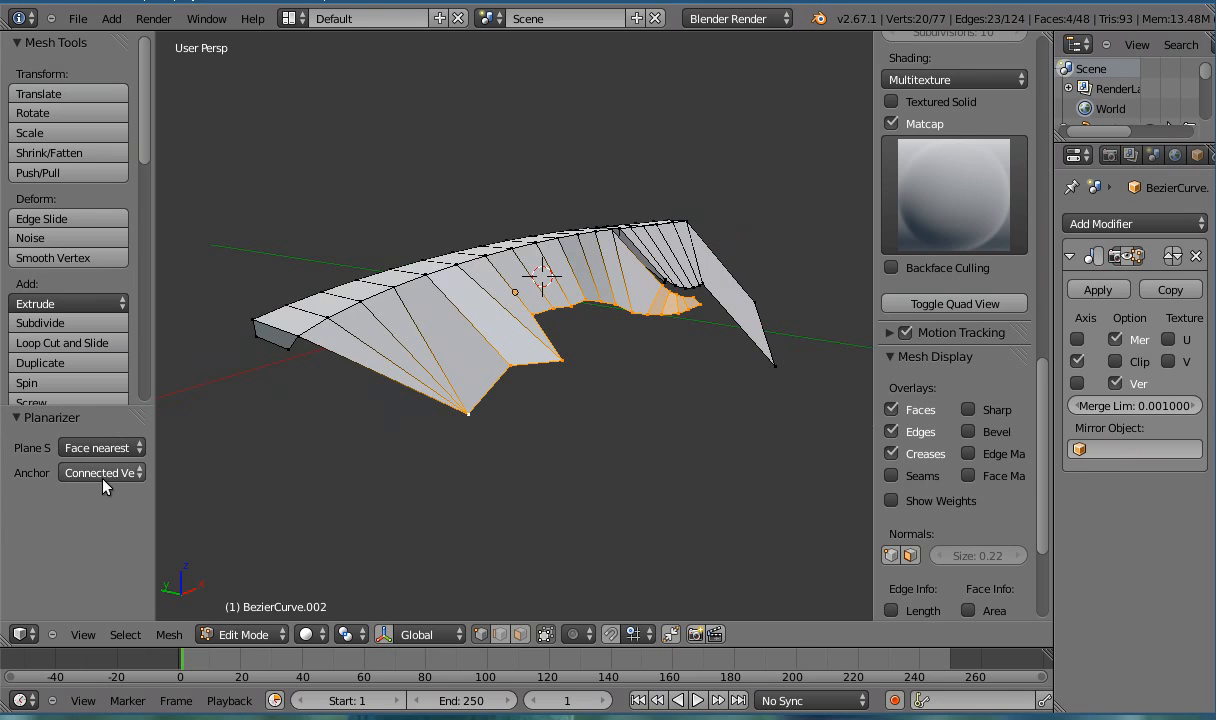
left_click(100, 472)
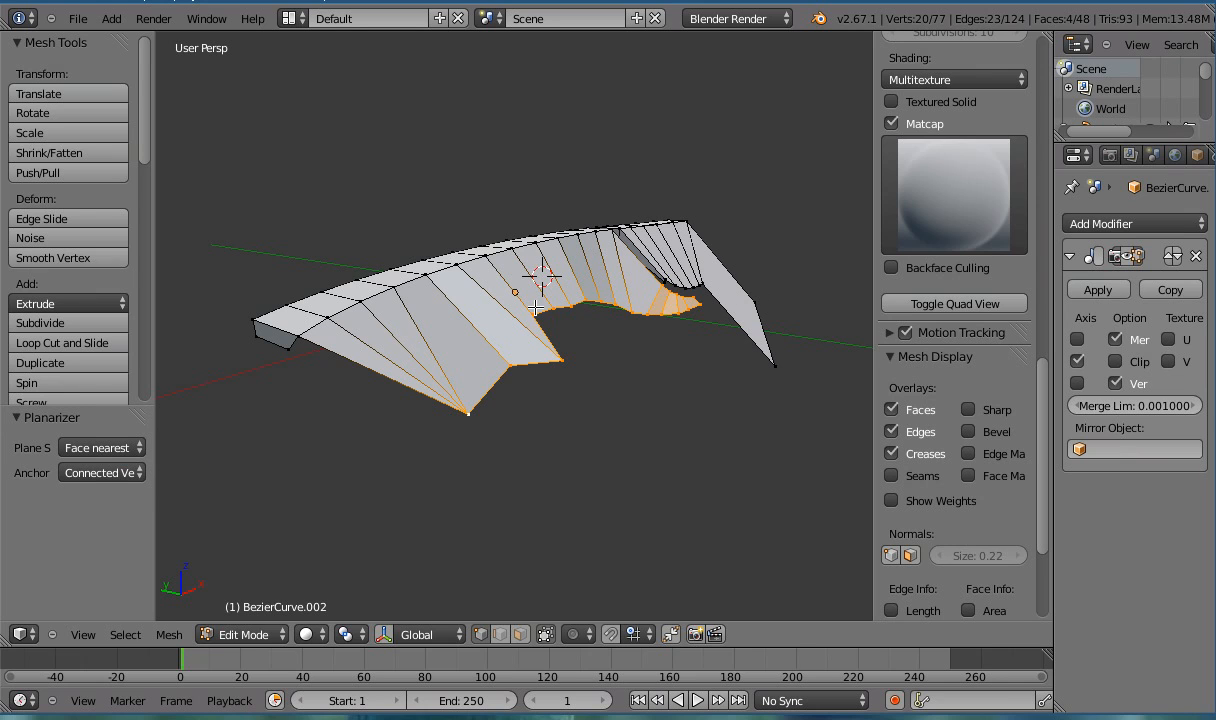
left_click(100, 472)
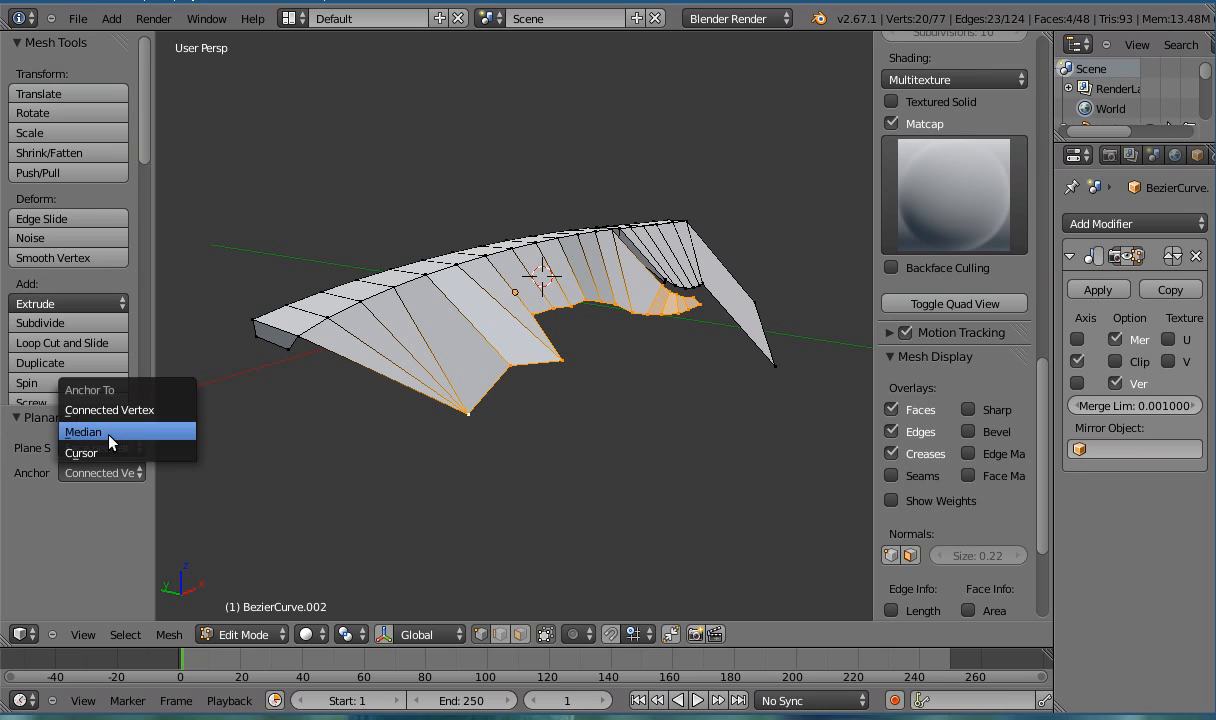
mouse_move(110, 452)
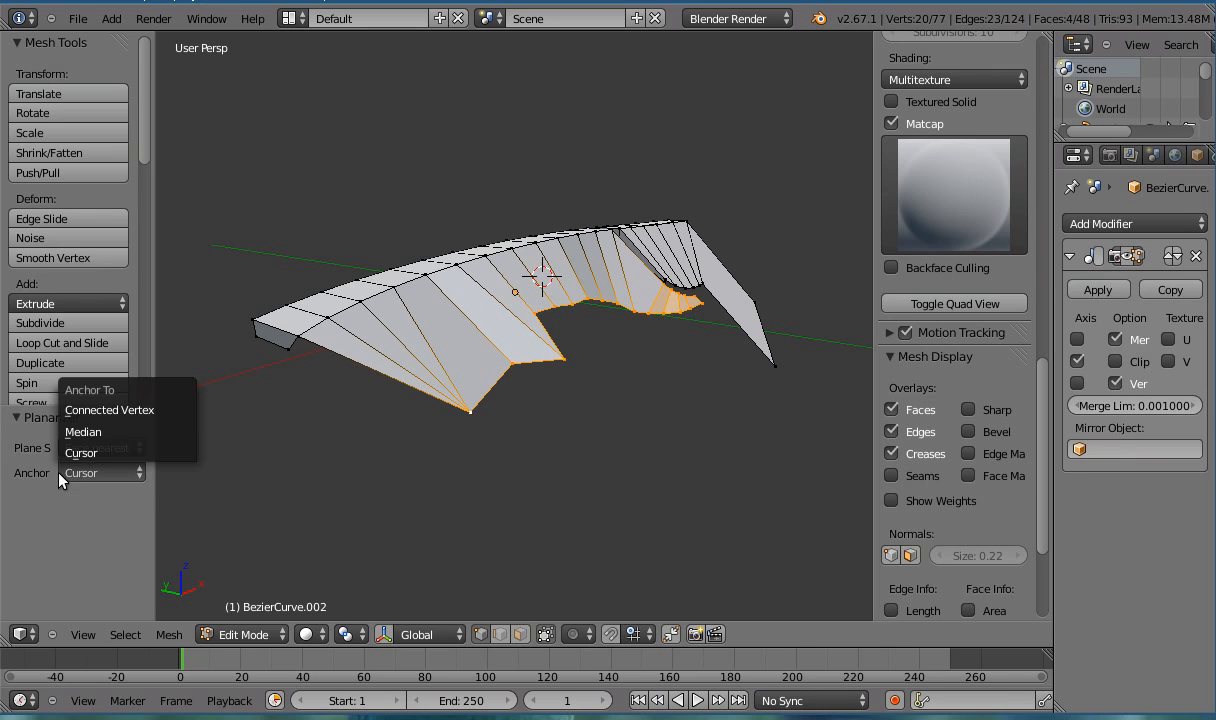
left_click(82, 432)
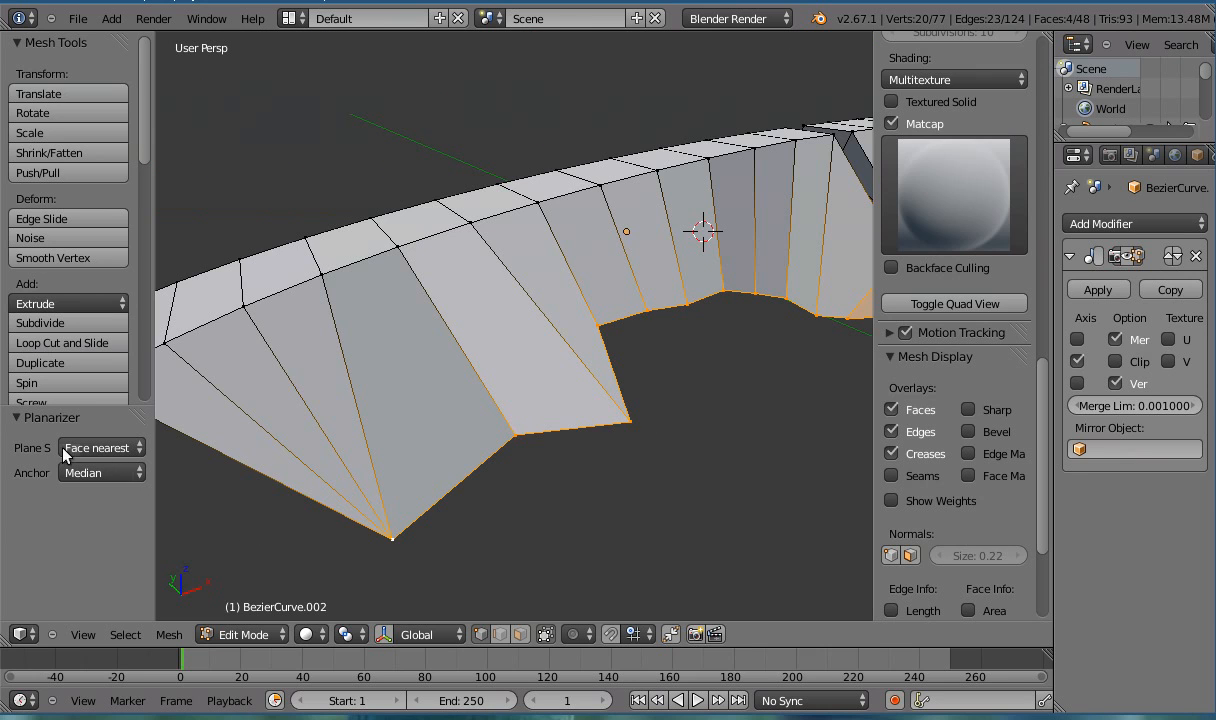
left_click(100, 448)
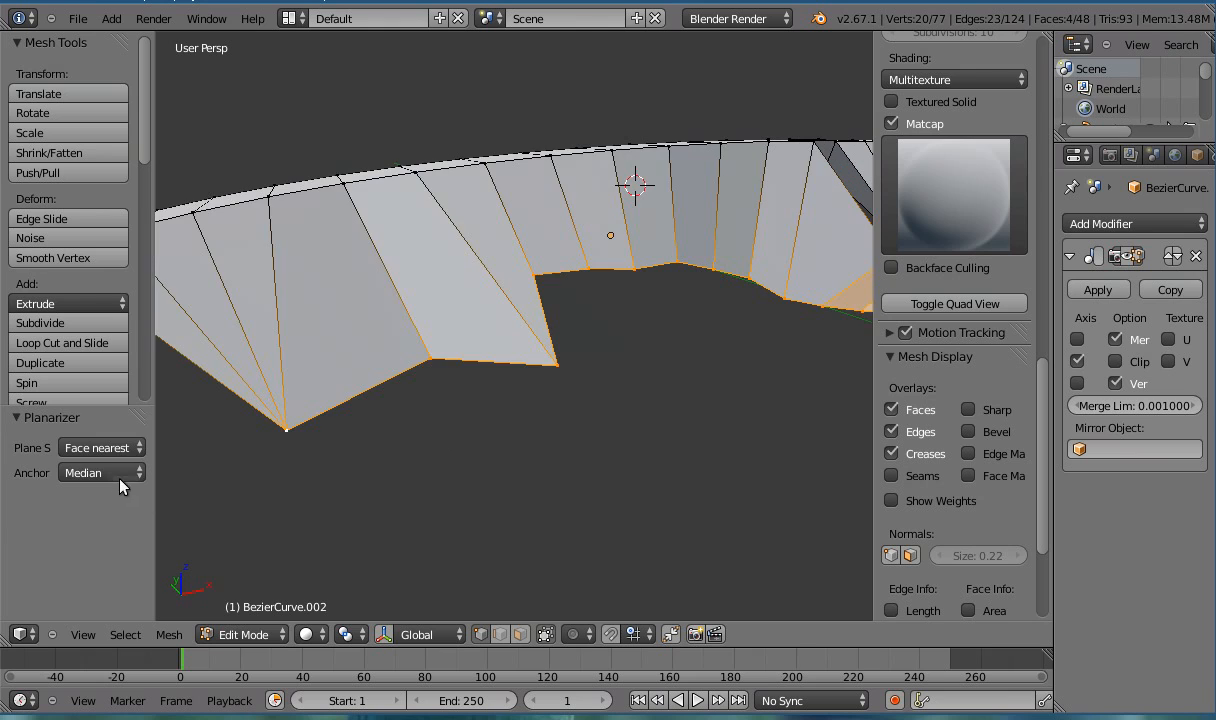
left_click(100, 472)
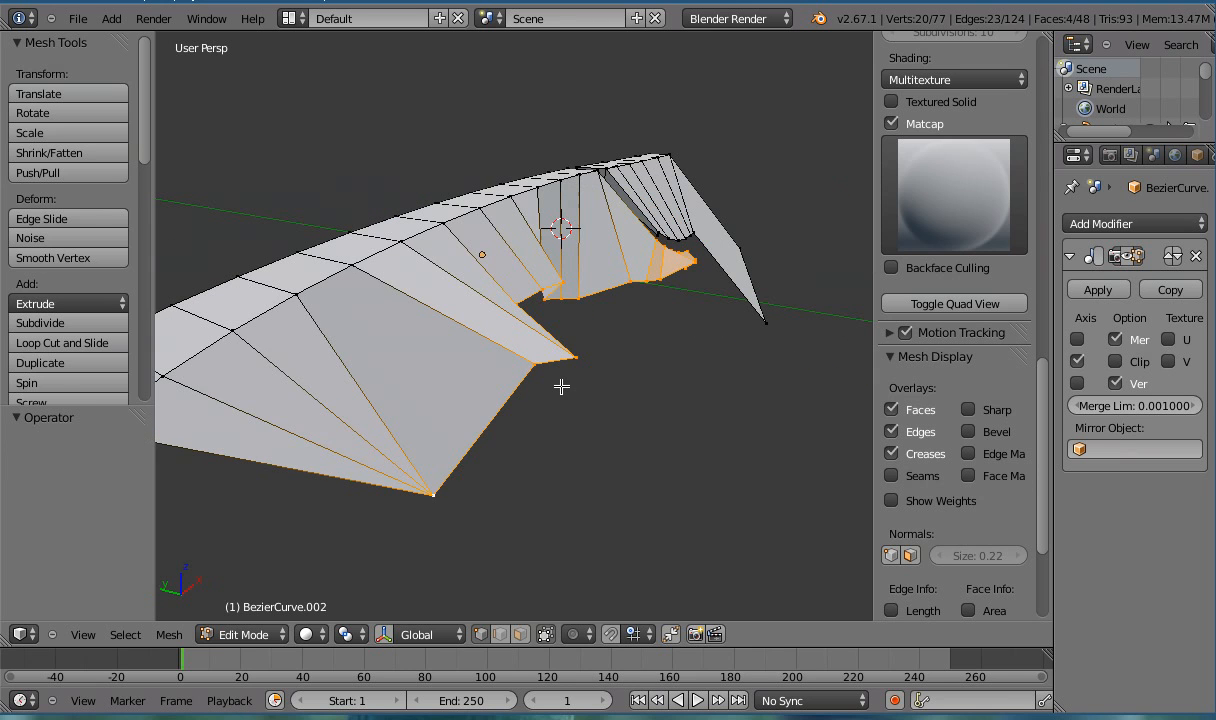
left_click_drag(560, 386, 464, 388)
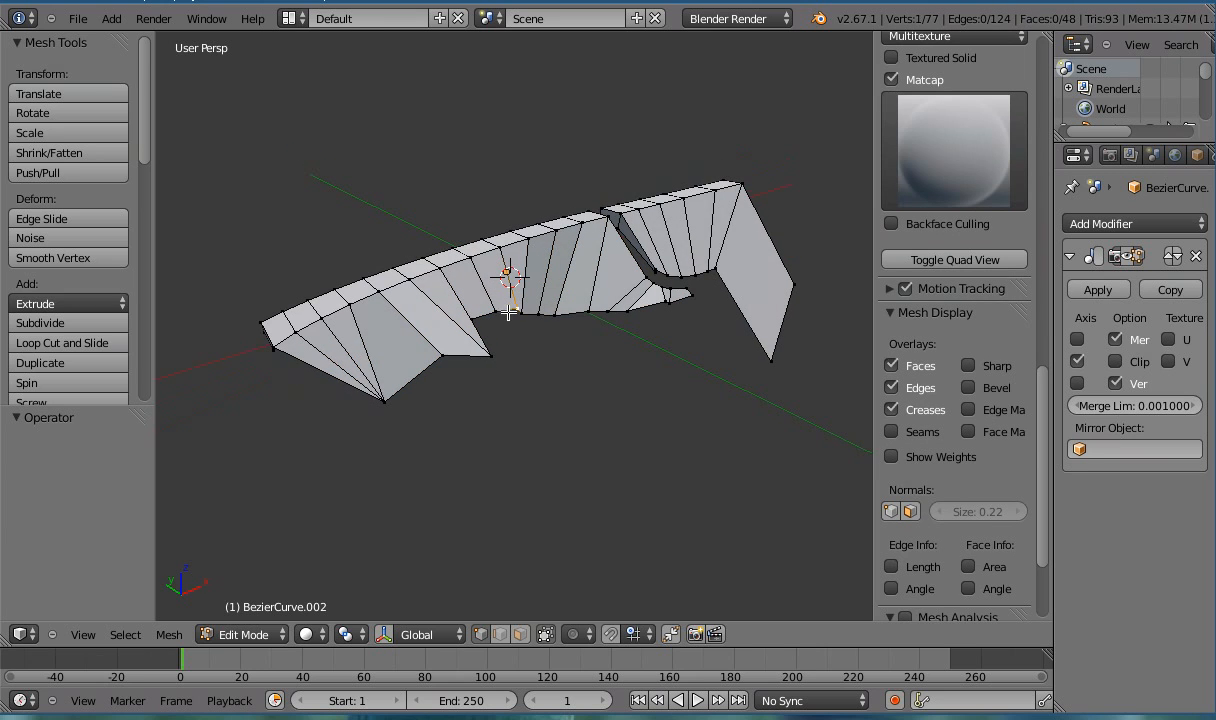
Step: Snap the 3D cursor to the selection and run the Planarizer on the selected faces
key("shift+s")
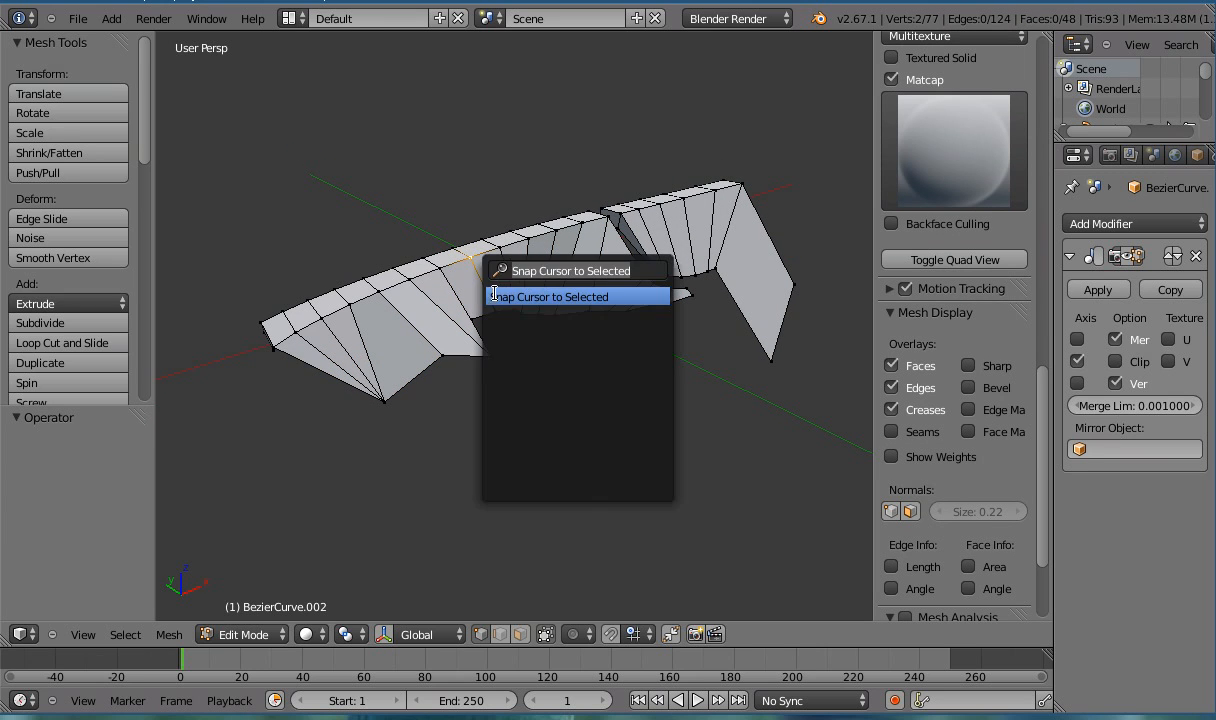
left_click(548, 296)
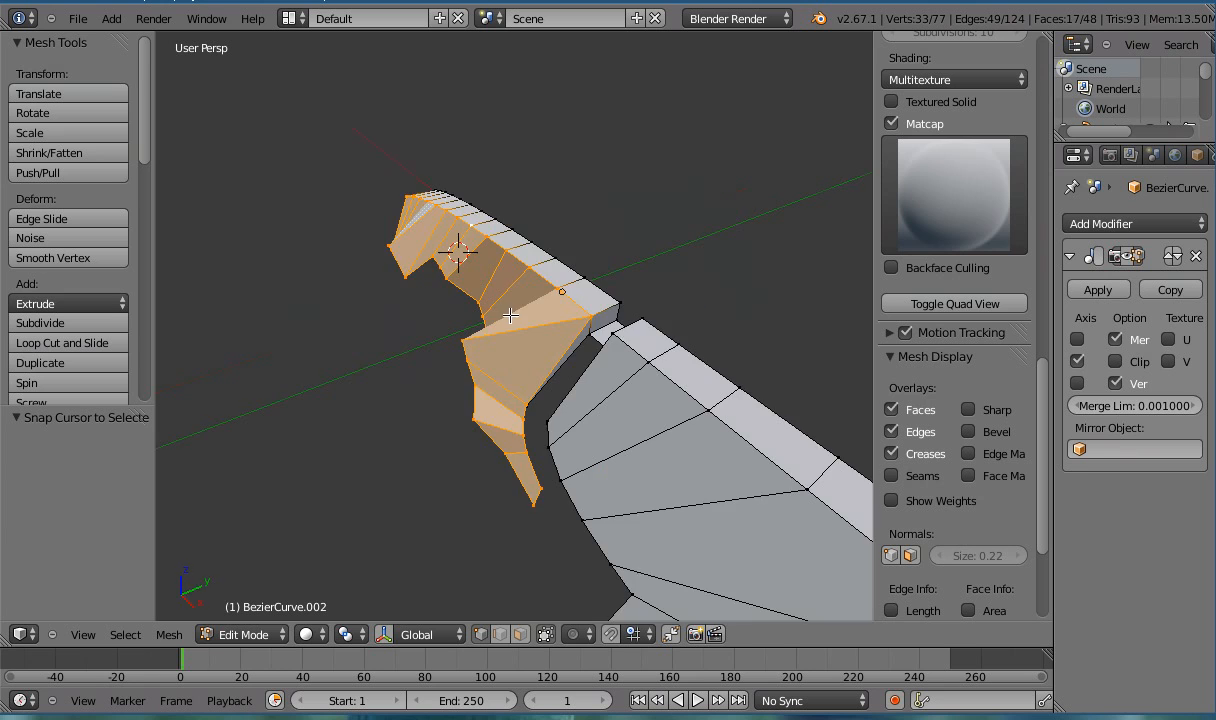
key("W")
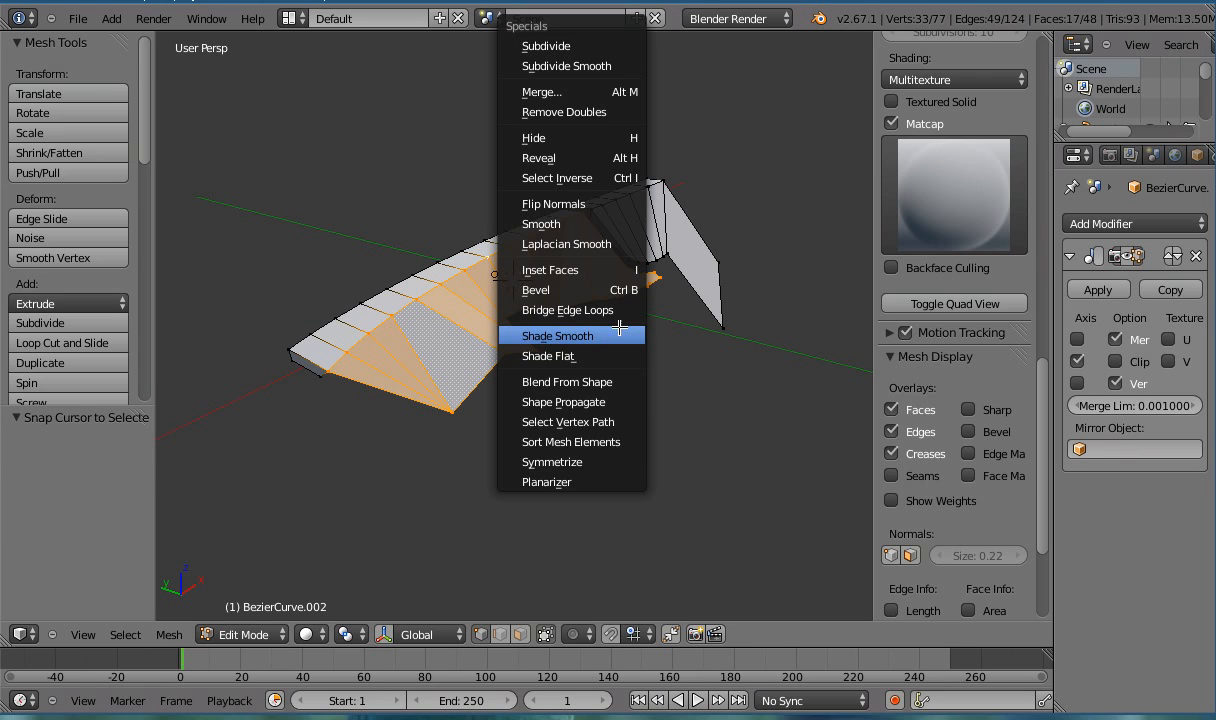
left_click(546, 480)
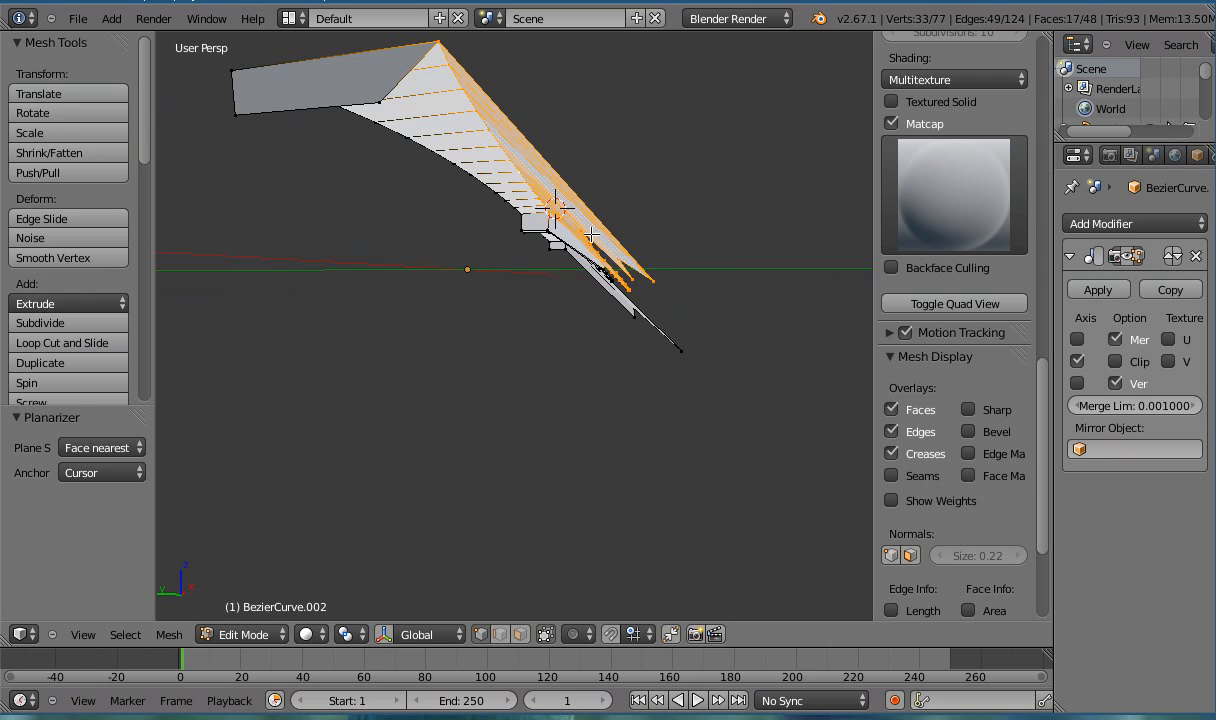
Step: Anchor at Median and set Plane Source to Face nearest to cursor instead of Average of selected
left_click(100, 472)
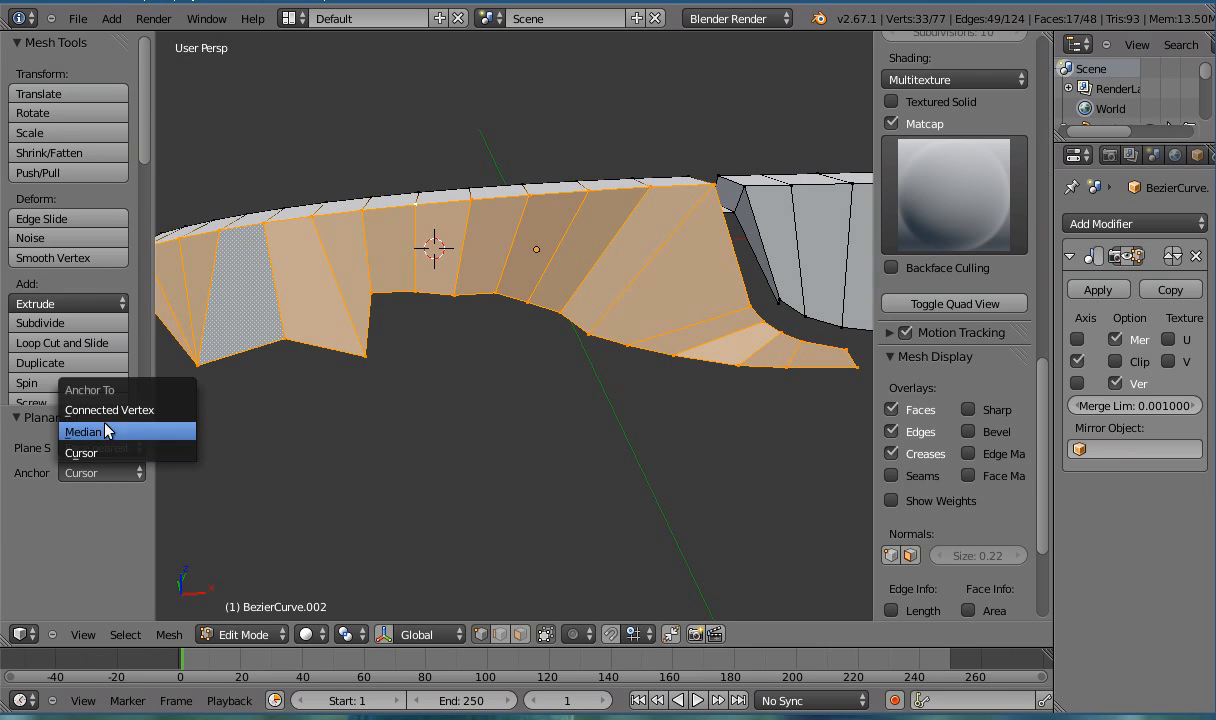
left_click(84, 432)
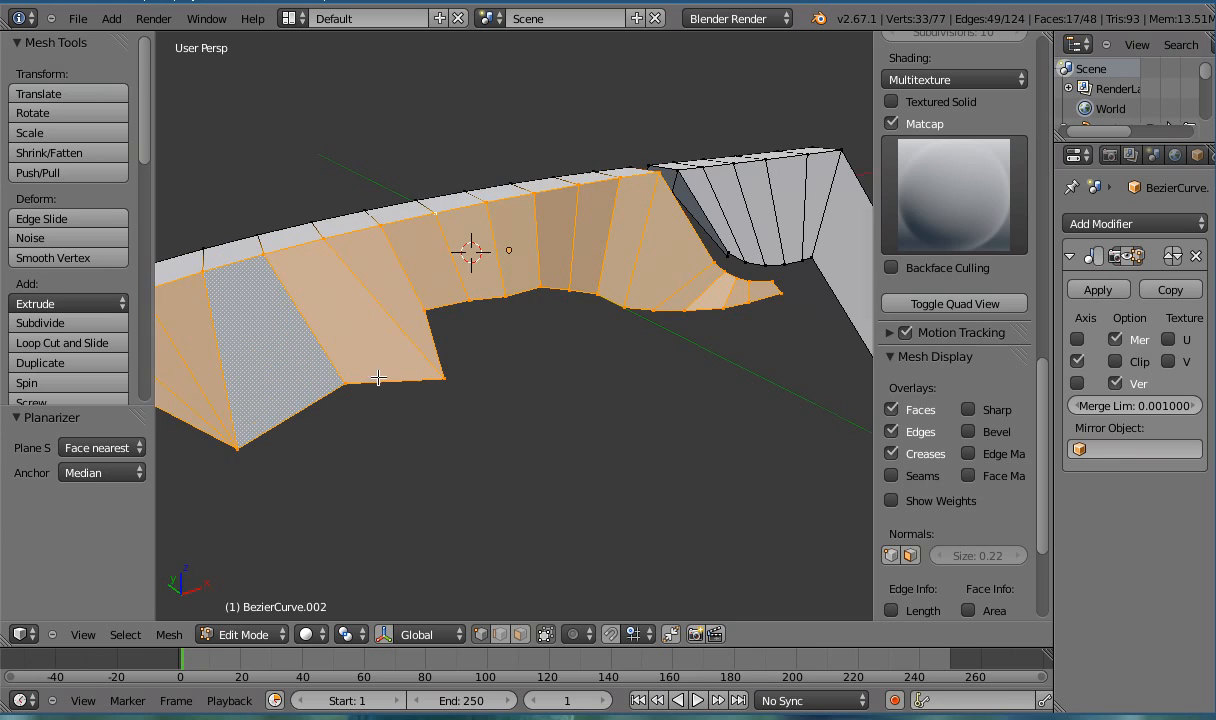
left_click(100, 472)
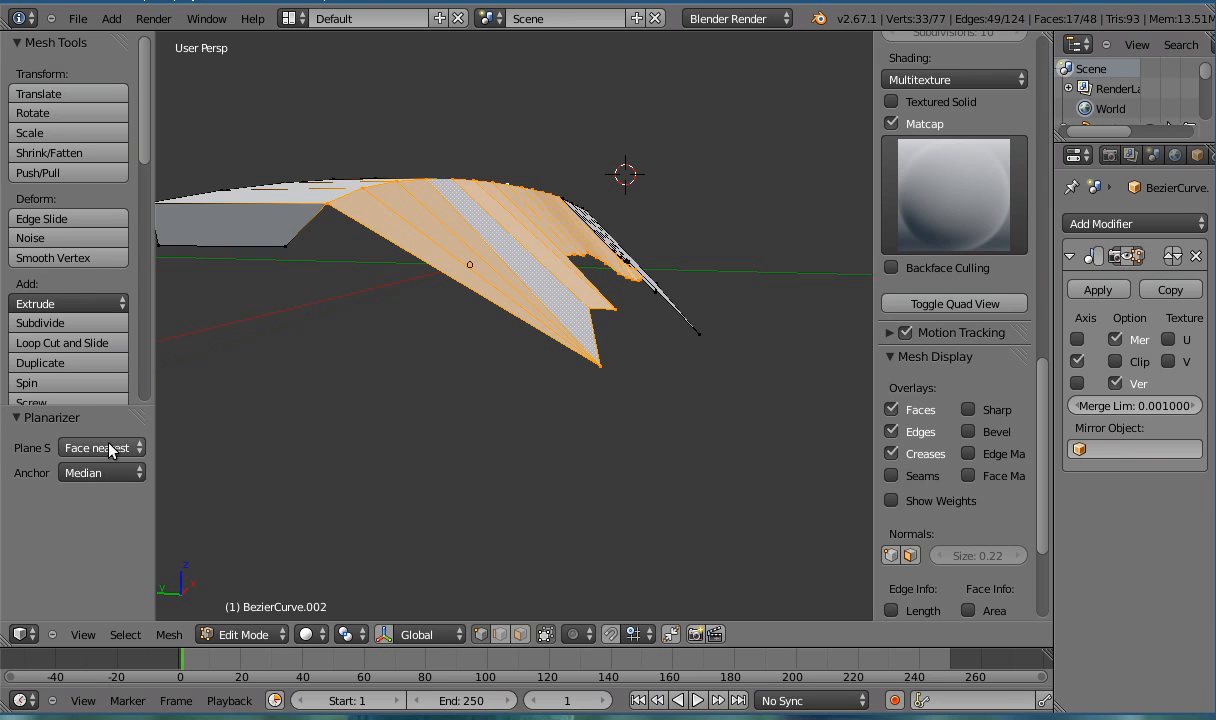
left_click(100, 448)
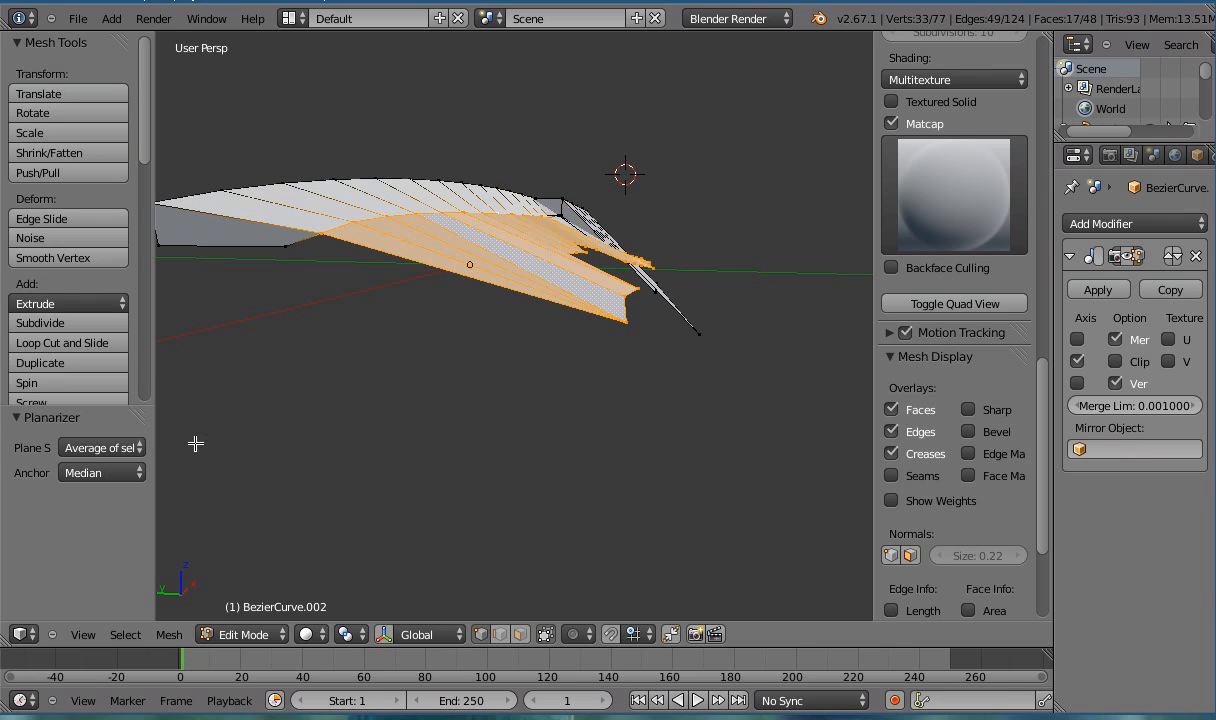
left_click(100, 448)
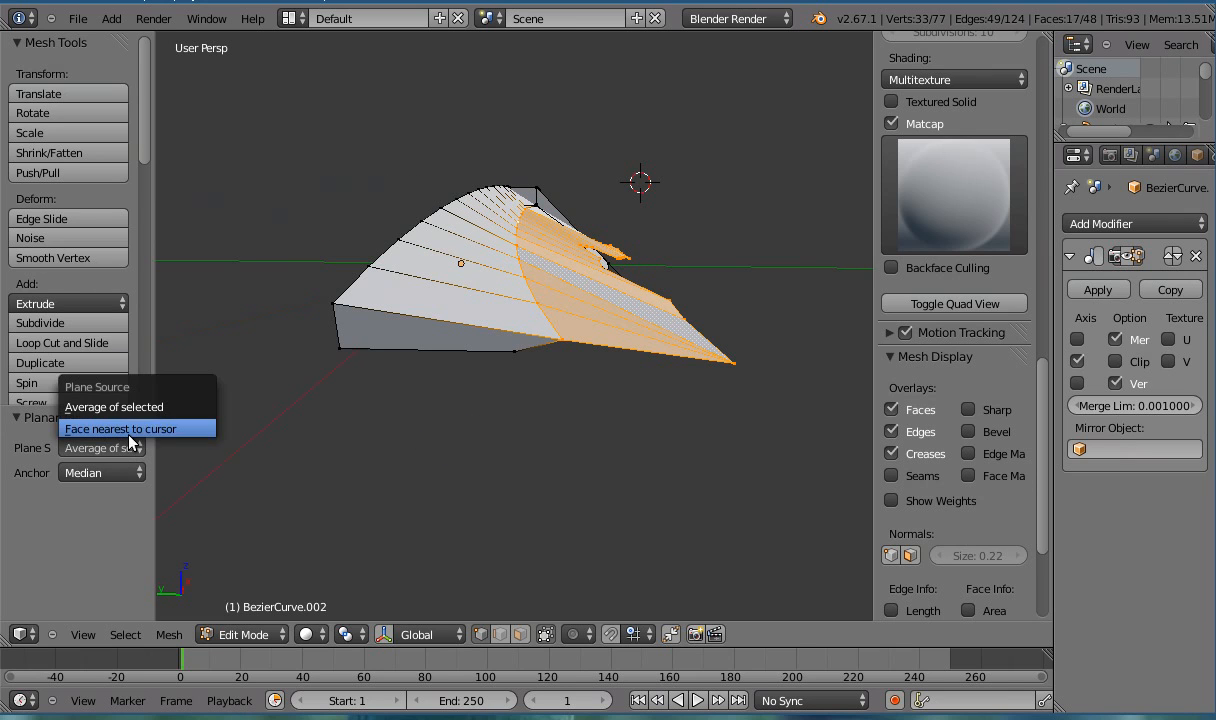
left_click(120, 428)
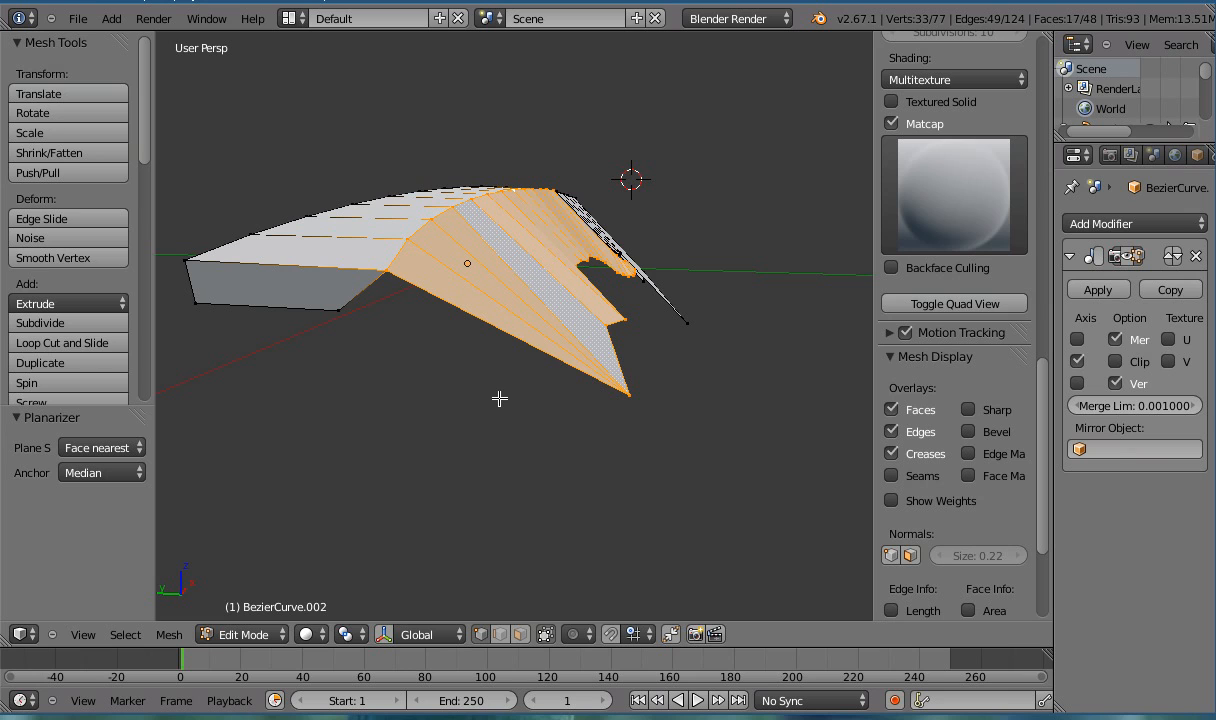
left_click(530, 400)
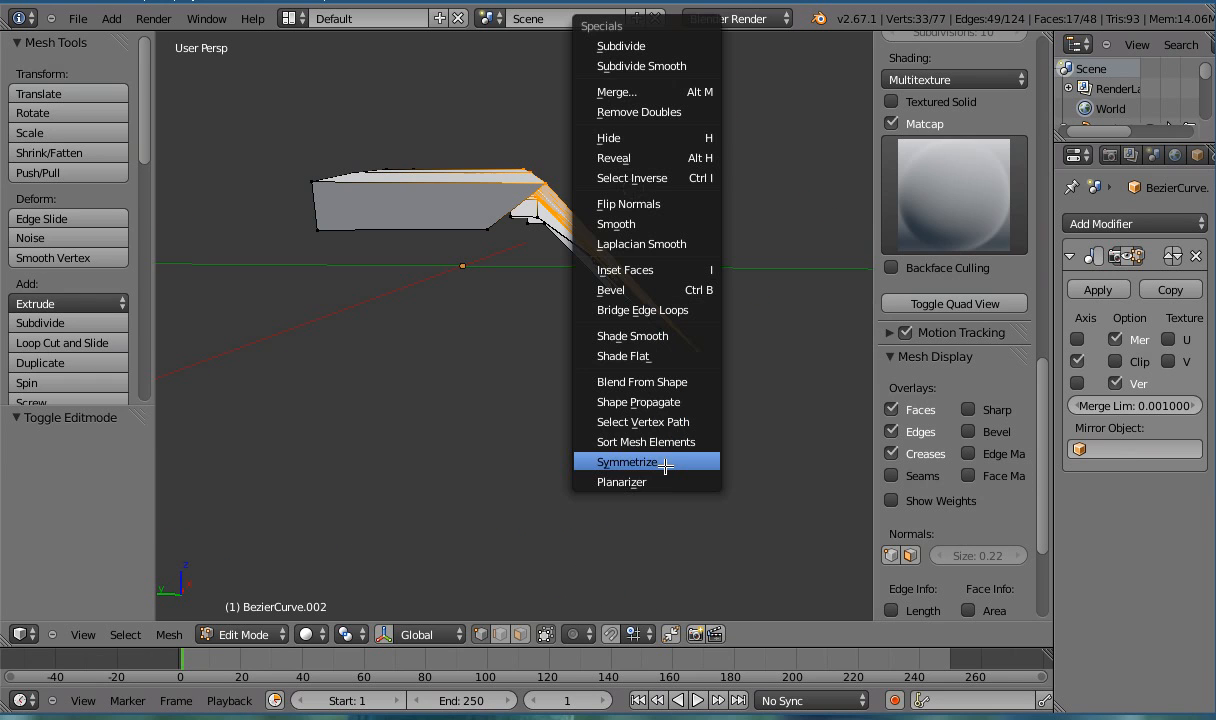
mouse_move(636, 480)
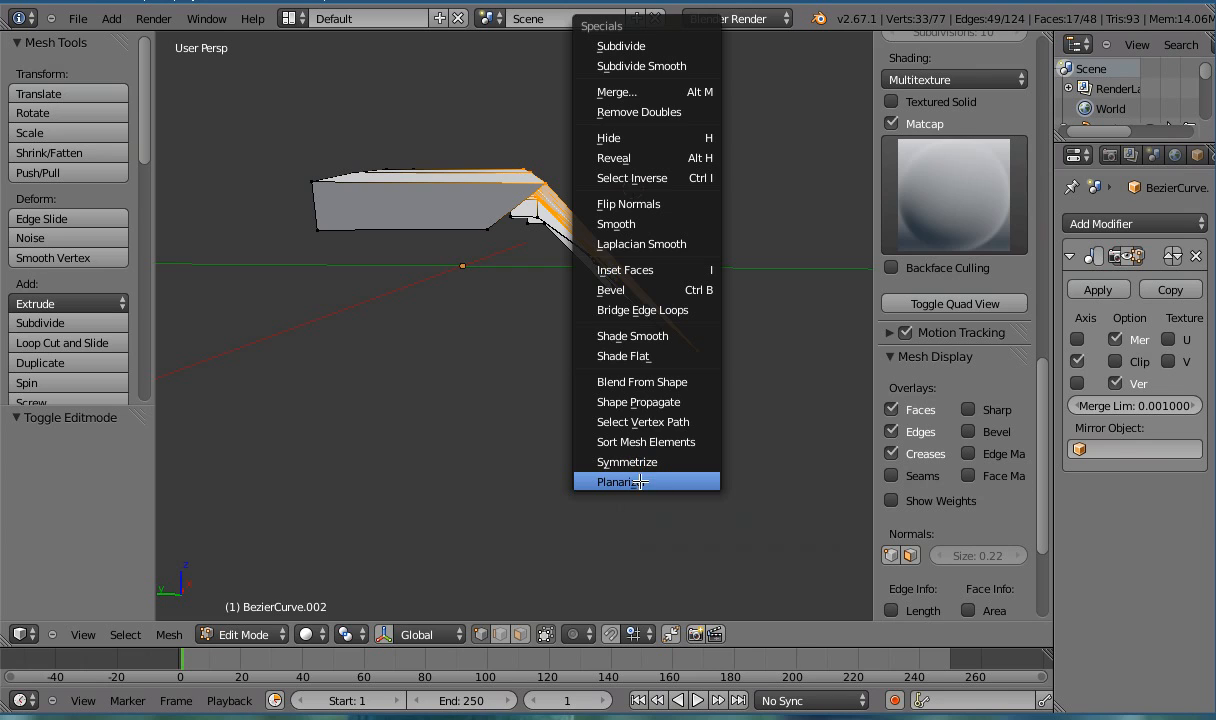
Step: Run the Planarizer again with Plane Source Face nearest to cursor and Anchor To Cursor
left_click(618, 480)
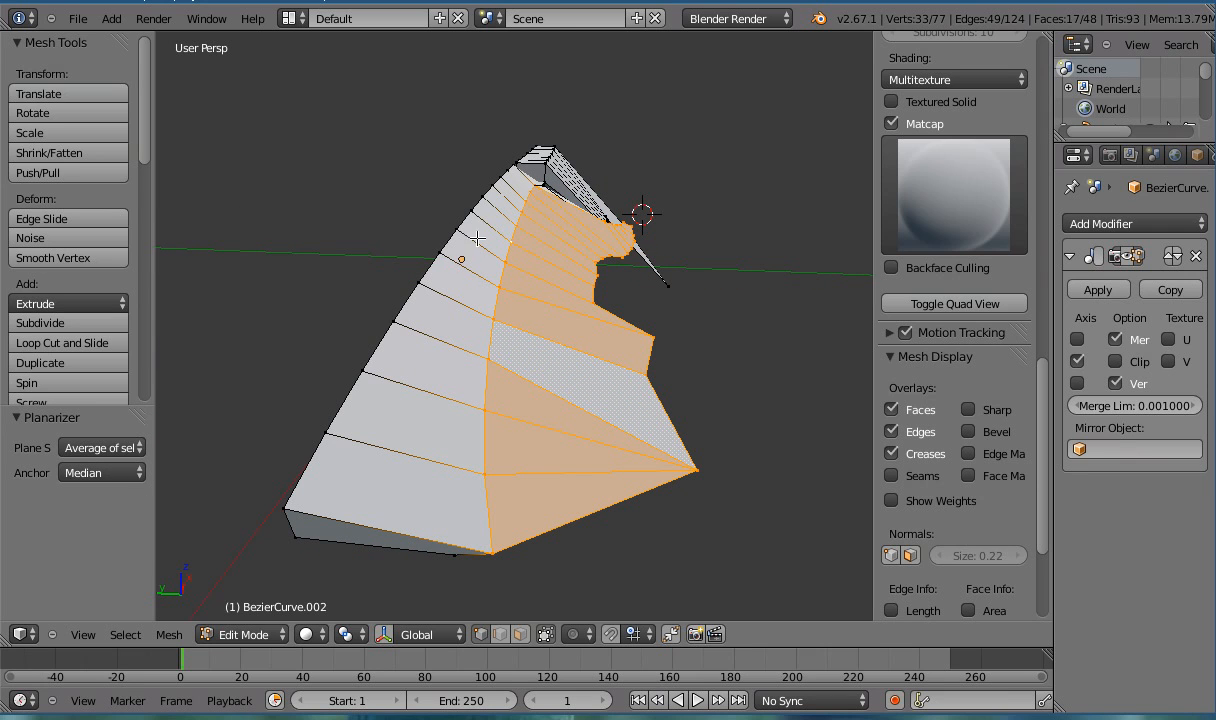
mouse_move(518, 208)
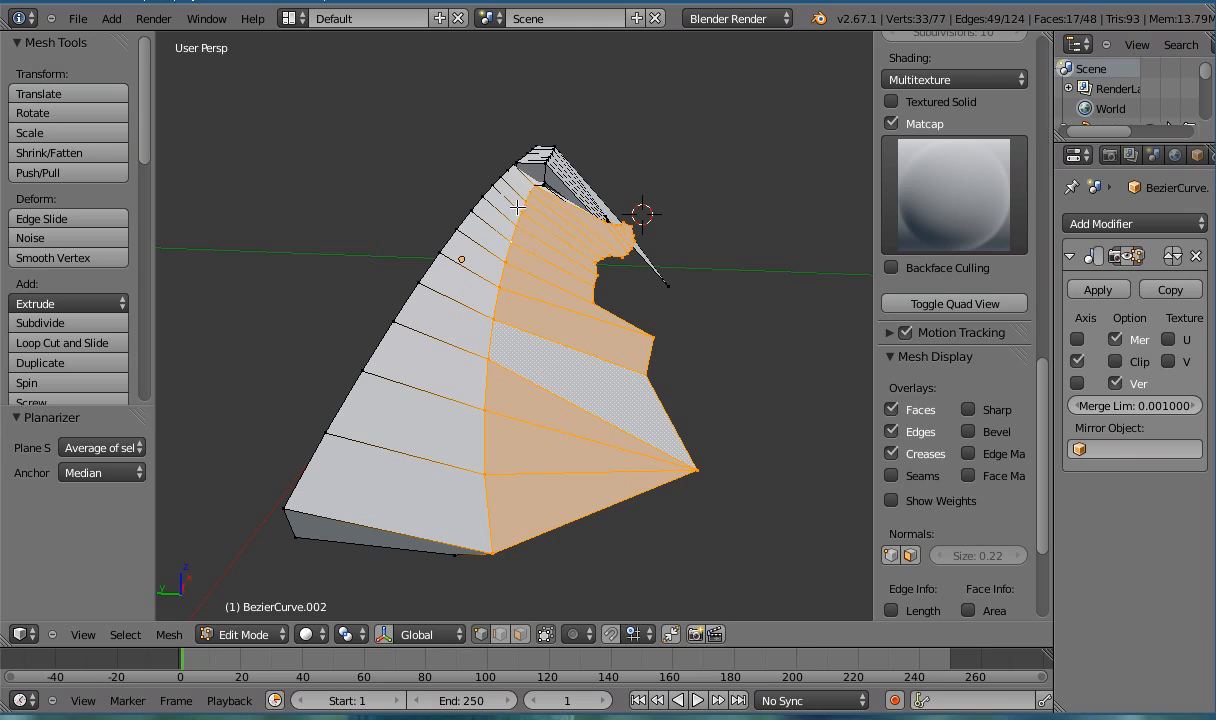
mouse_move(528, 244)
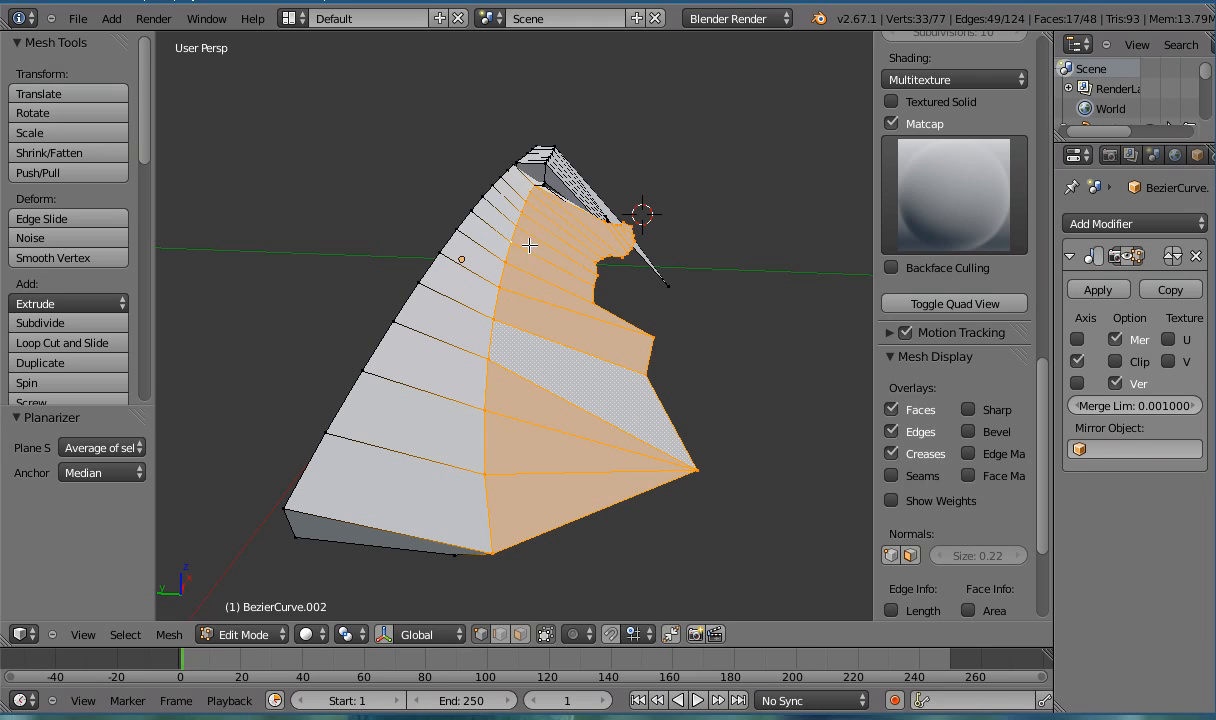
mouse_move(442, 396)
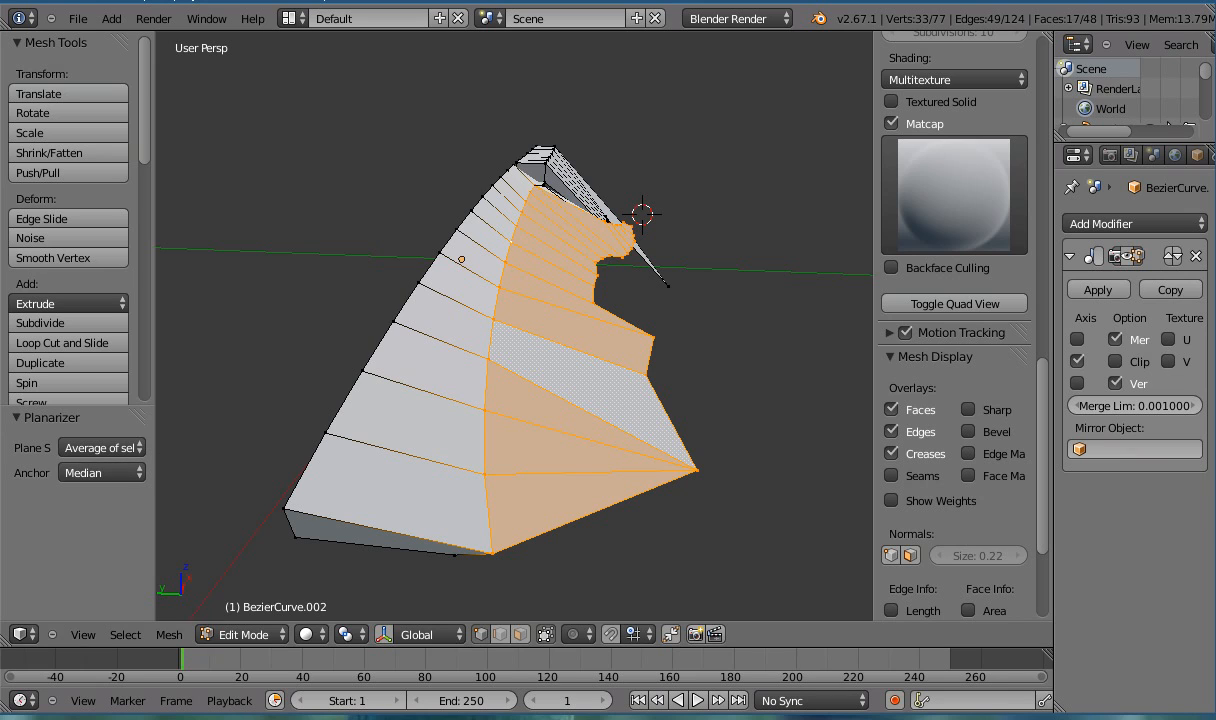
left_click(100, 448)
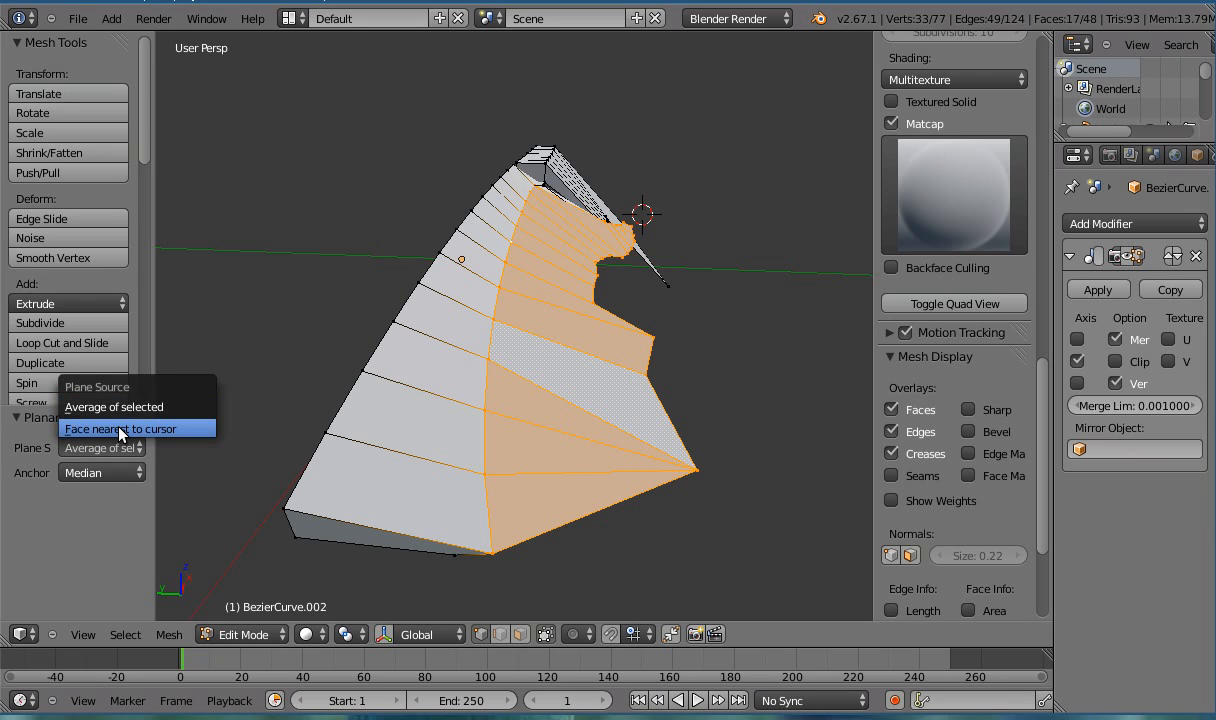
left_click(120, 428)
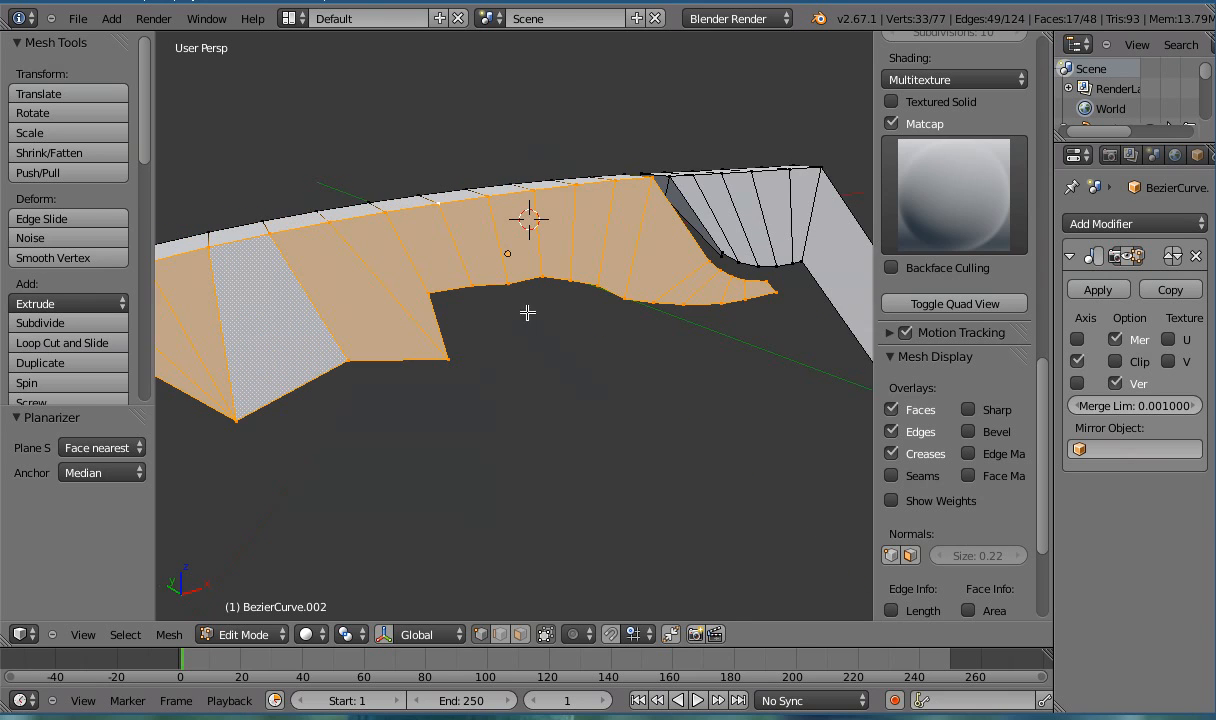
left_click(100, 472)
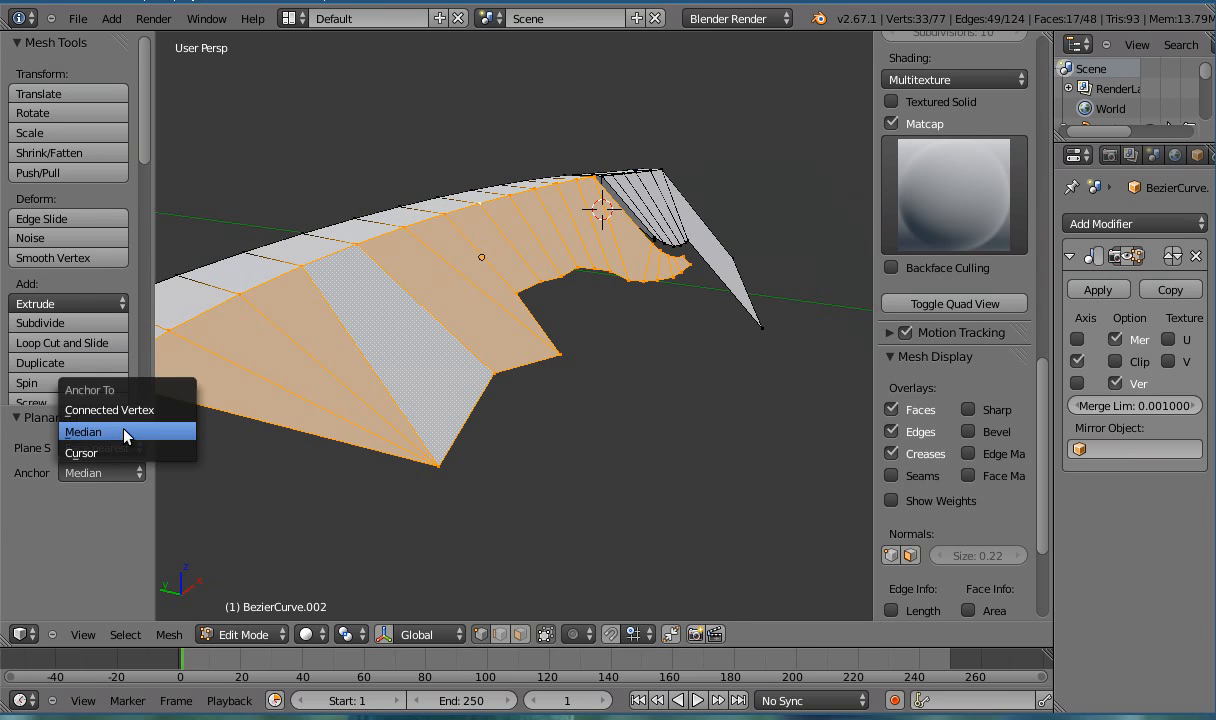
left_click(80, 452)
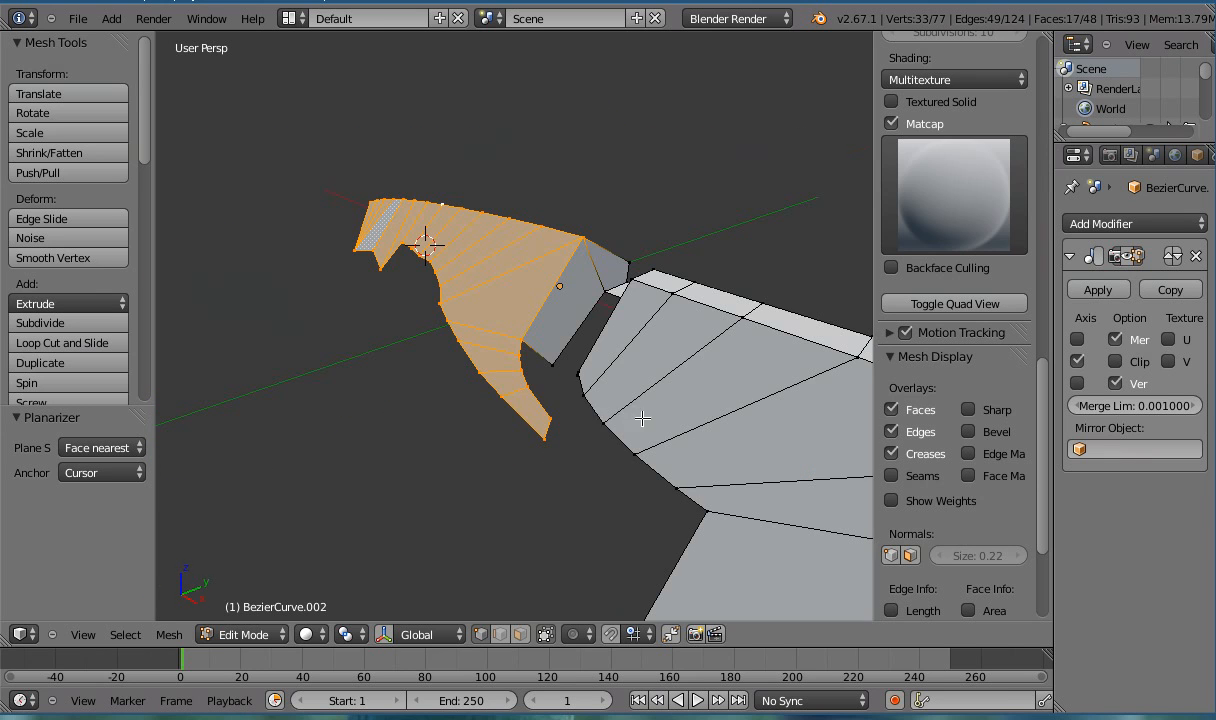
left_click_drag(640, 420, 572, 464)
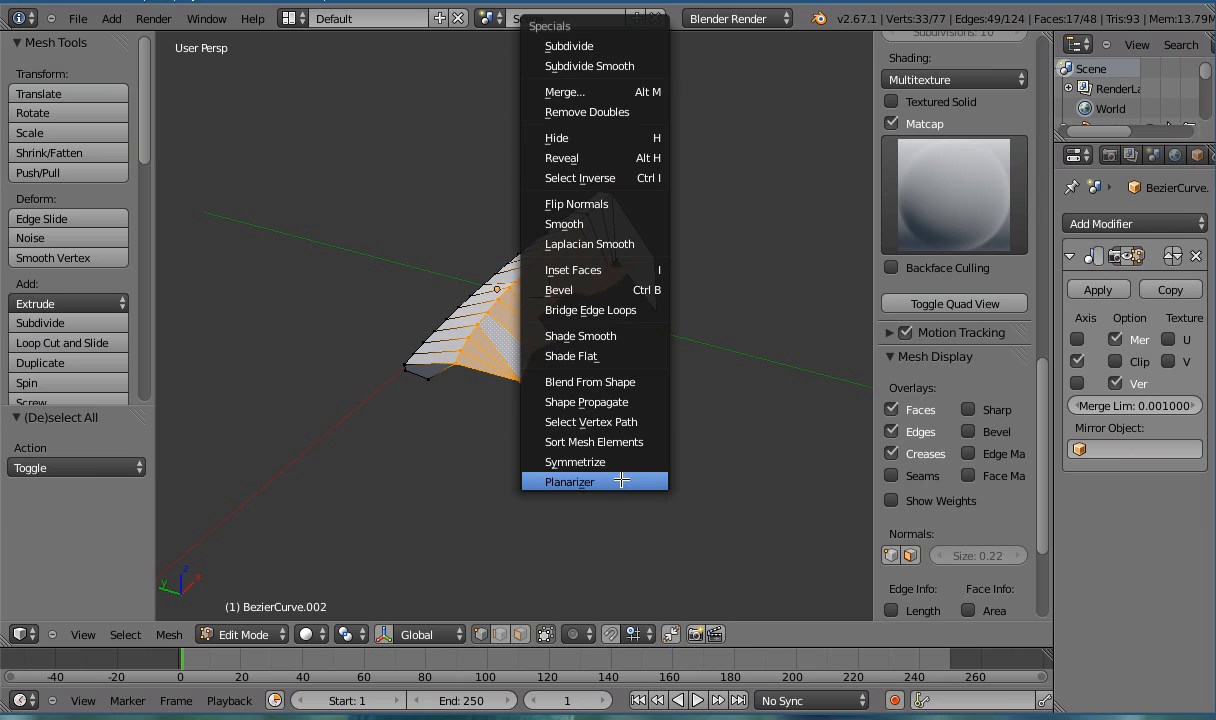
Step: Flatten the faces once more anchored at Median and return to Object Mode
left_click(568, 480)
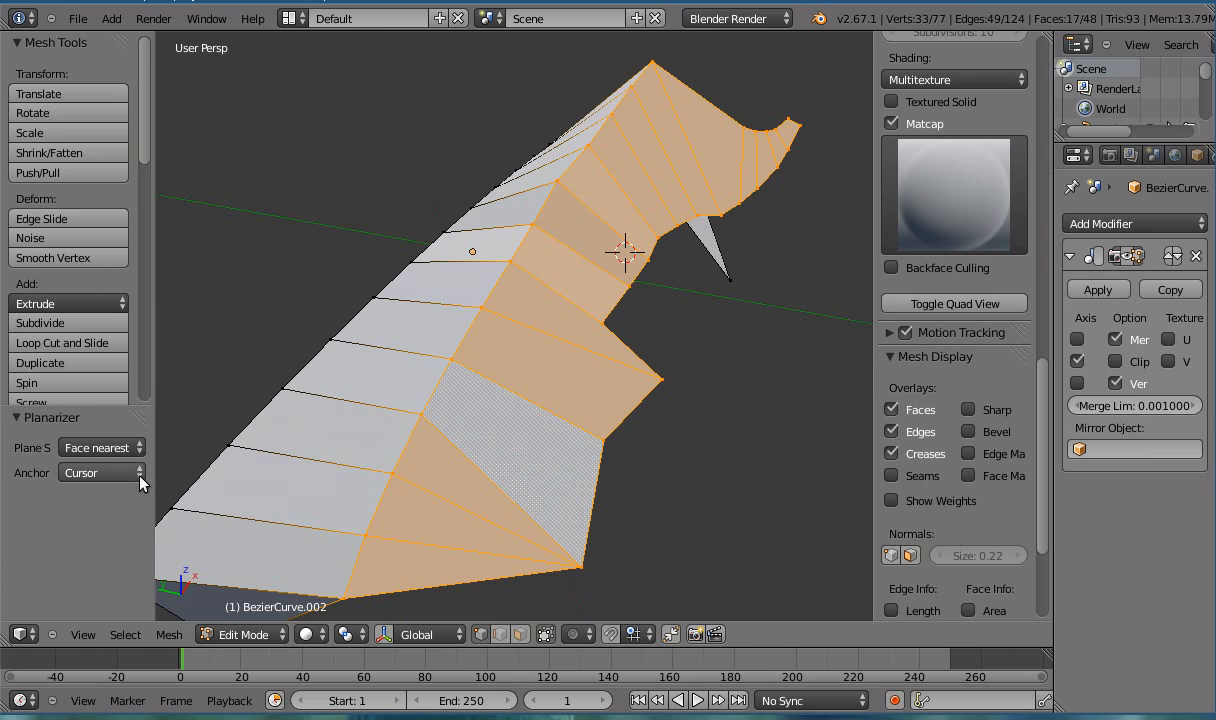
left_click(100, 472)
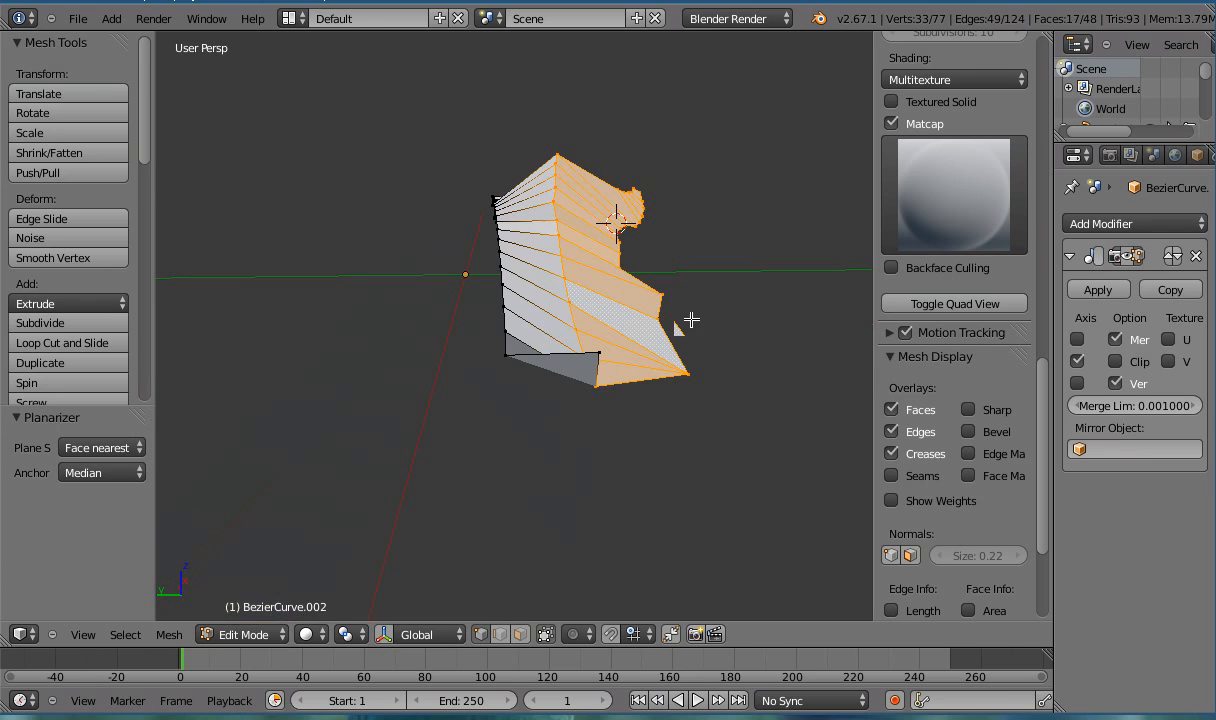
left_click(240, 634)
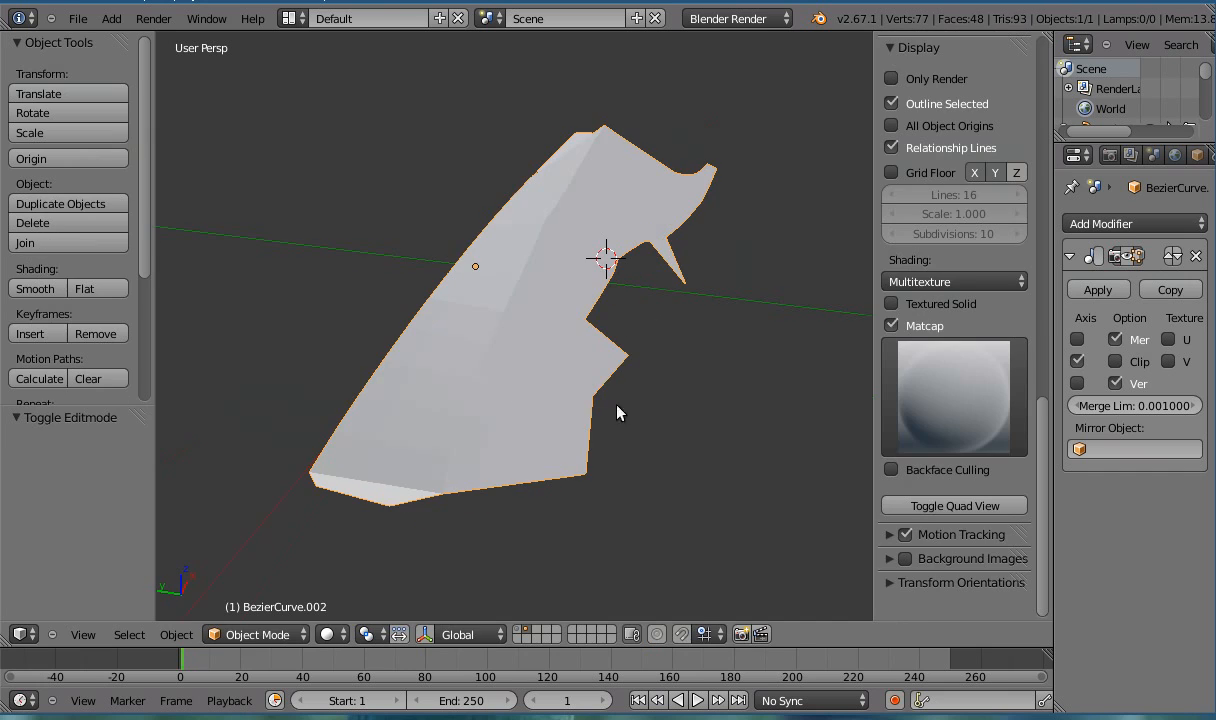